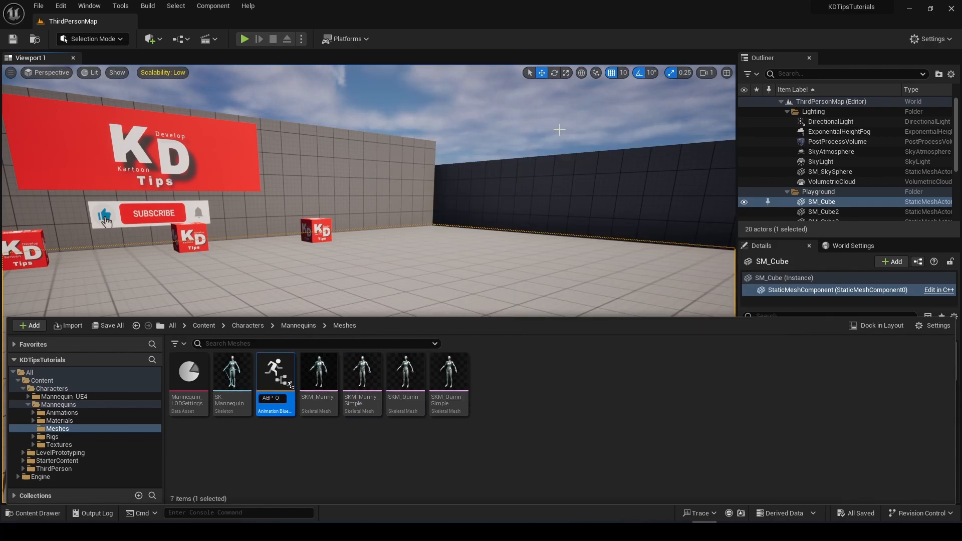
Open ABP_Quinn and add a state machine named Locomotion to its AnimGraph.
{"action": "double_click", "coordinate": [275, 372]}
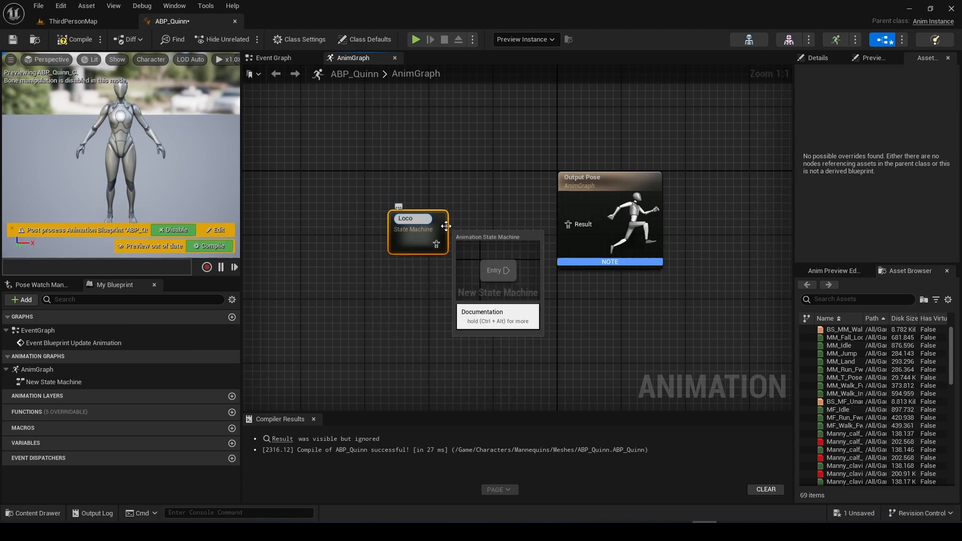
{"action": "type", "text": "Locomotion"}
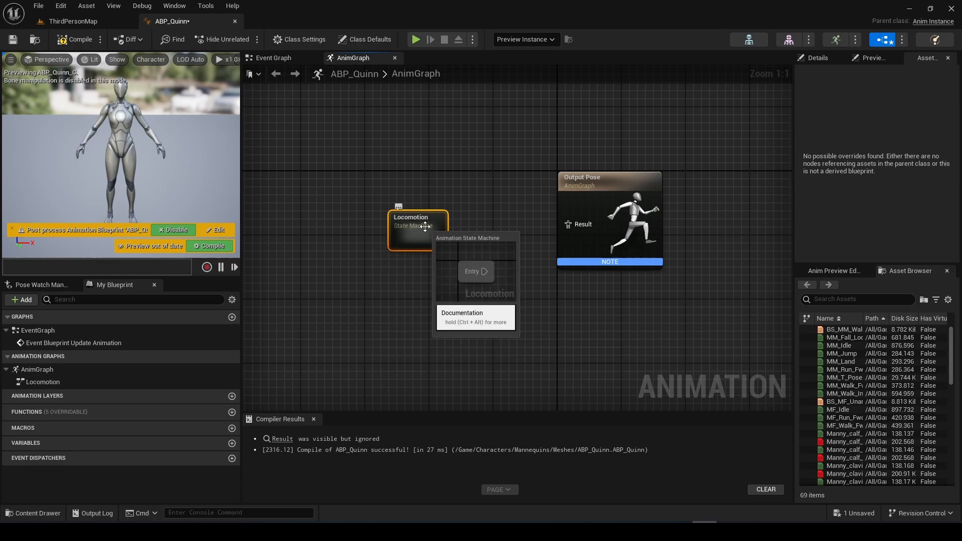
{"action": "mouse_move", "coordinate": [453, 236]}
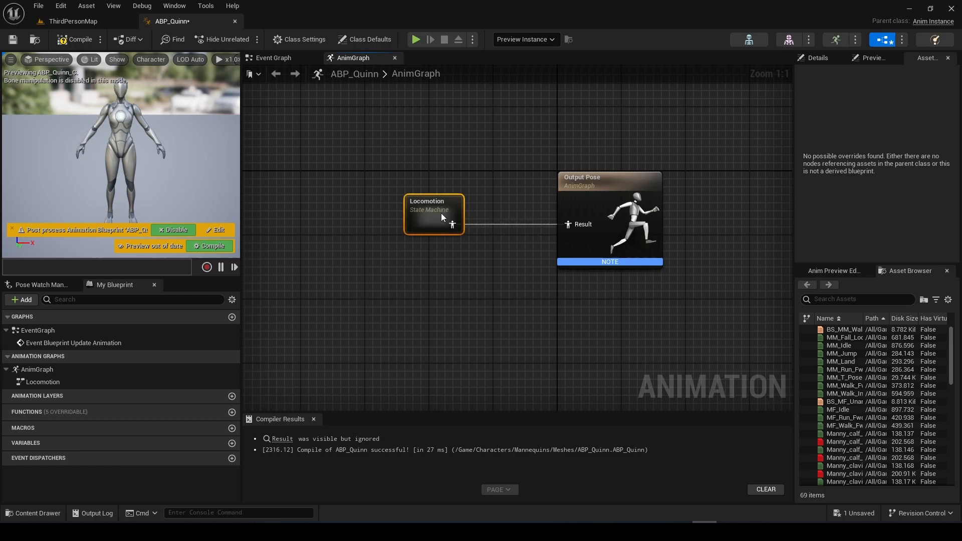
Inside Locomotion, add states from Entry and position MidAir among Walk, Jump and Land.
{"action": "double_click", "coordinate": [434, 214]}
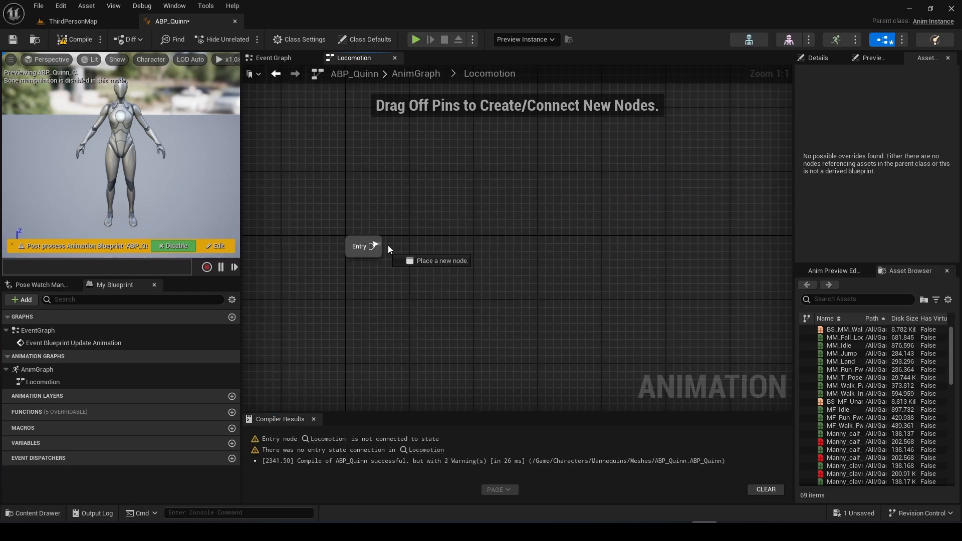
{"action": "type", "text": "sta"}
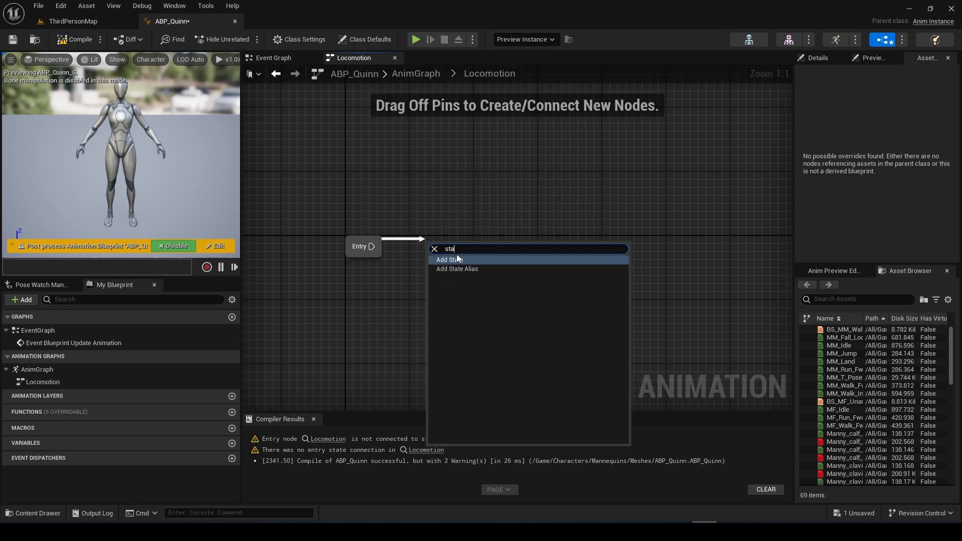
{"action": "left_click", "coordinate": [449, 259]}
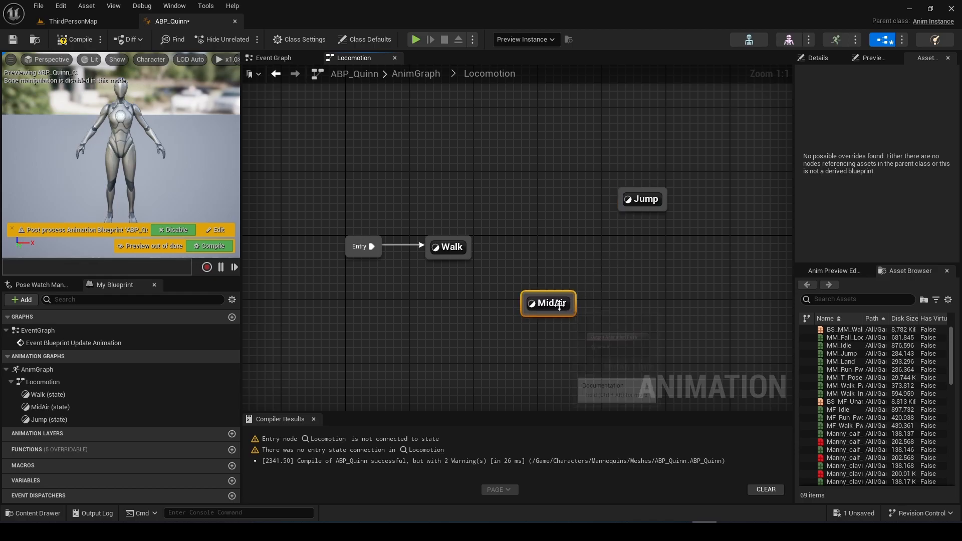
{"action": "left_click_drag", "start_coordinate": [547, 303], "coordinate": [652, 254]}
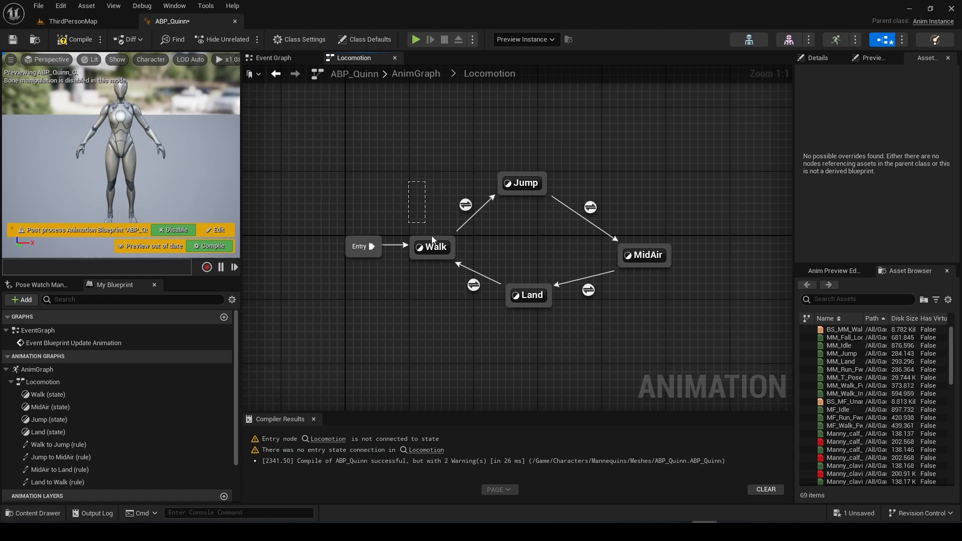
Rename the Walk state to Idle/Walk.
{"action": "double_click", "coordinate": [432, 246]}
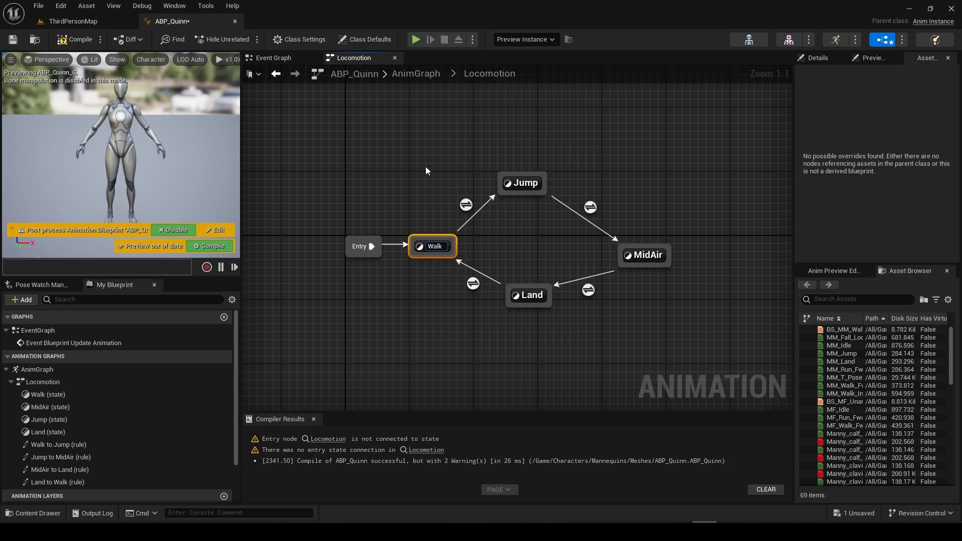
{"action": "type", "text": "Idle/Walk"}
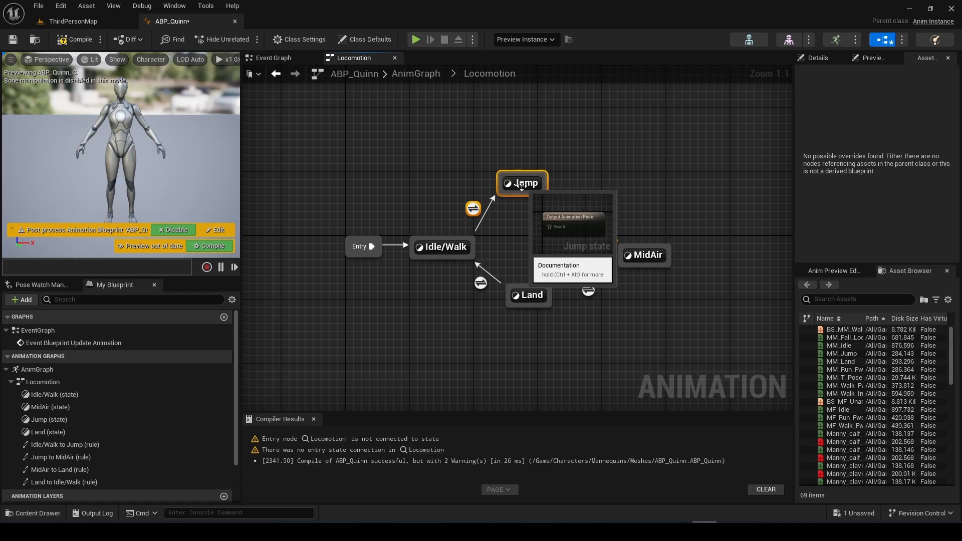
{"action": "left_click", "coordinate": [643, 255]}
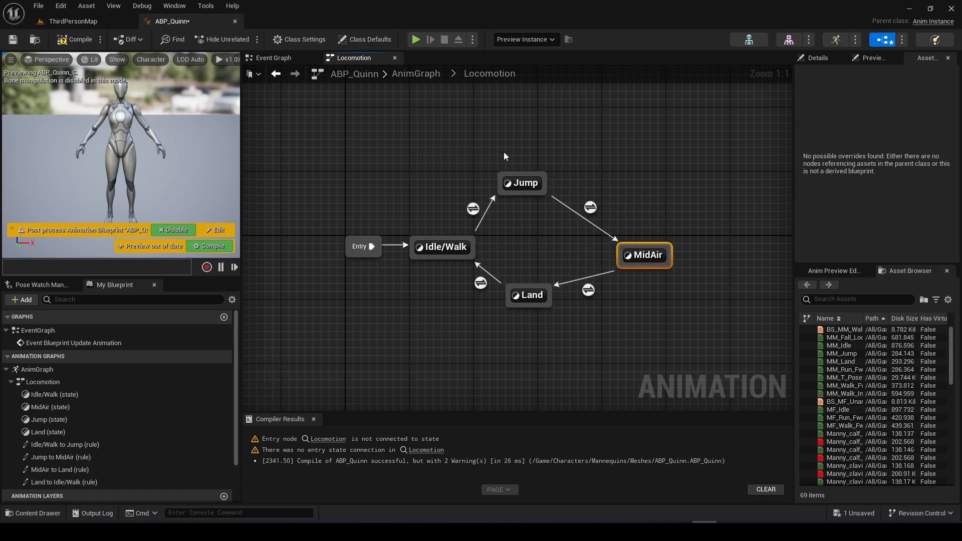
{"action": "mouse_move", "coordinate": [576, 251]}
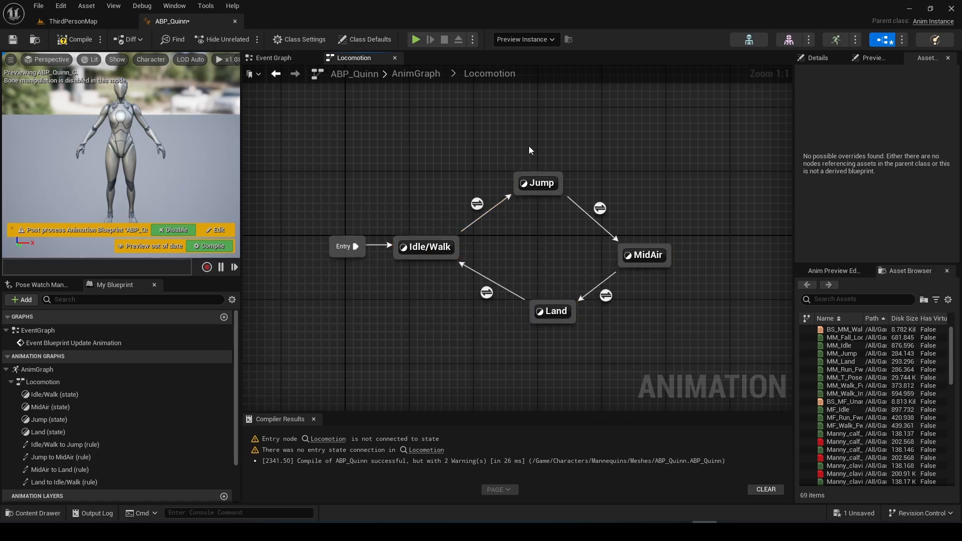
{"action": "mouse_move", "coordinate": [533, 150]}
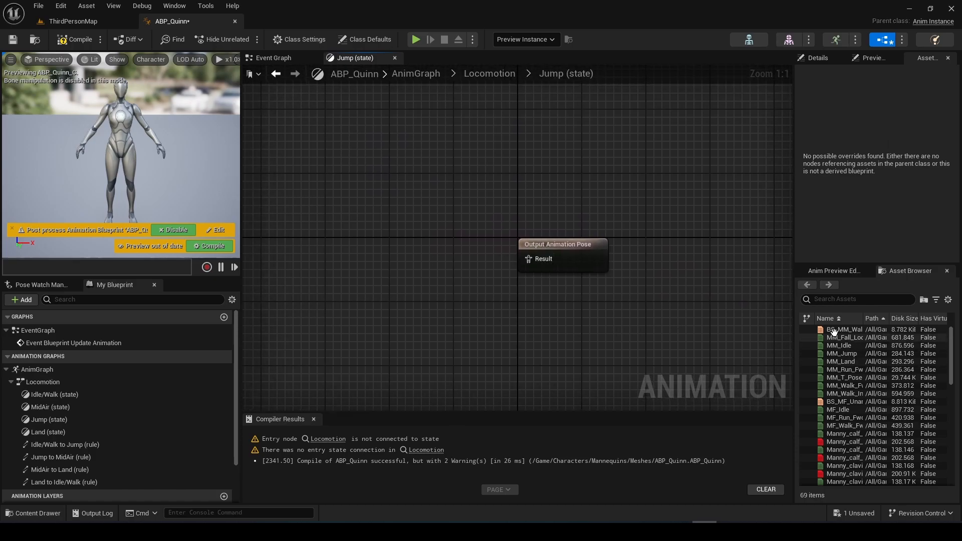
Put MM_Jump in Jump, MM_Fall_Loop in MidAir and MM_Land in Land.
{"action": "type", "text": "jump"}
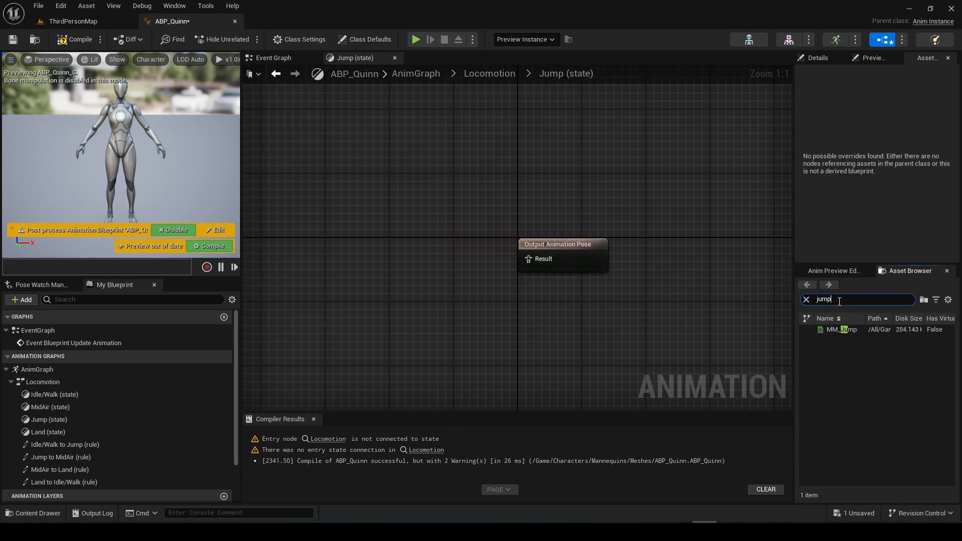
{"action": "left_click", "coordinate": [841, 330]}
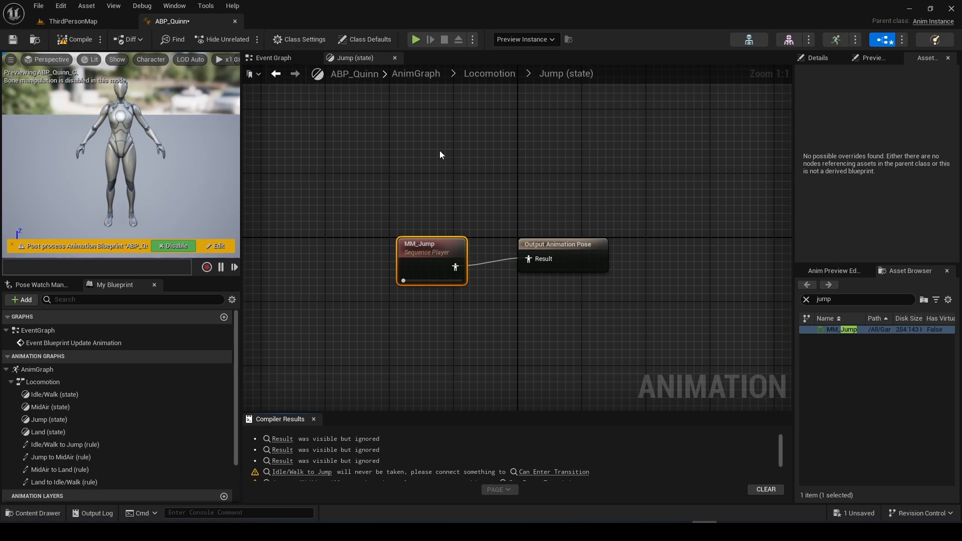
{"action": "mouse_move", "coordinate": [390, 86]}
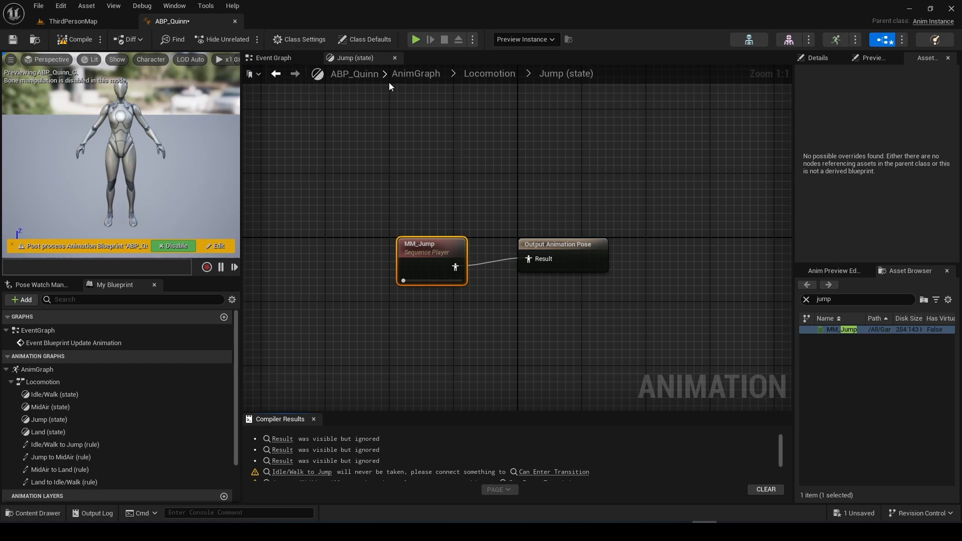
{"action": "left_click", "coordinate": [489, 73]}
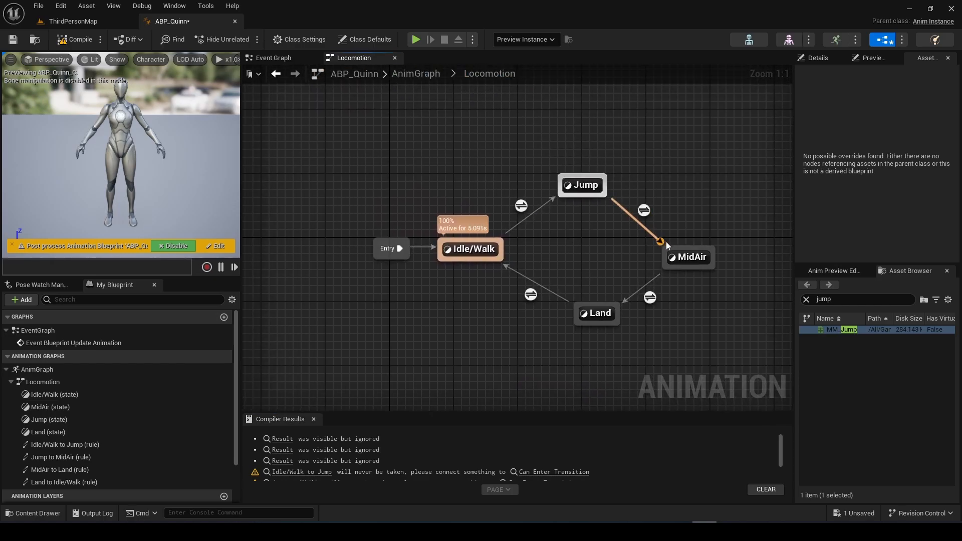
{"action": "double_click", "coordinate": [688, 256]}
{"action": "type", "text": "fall"}
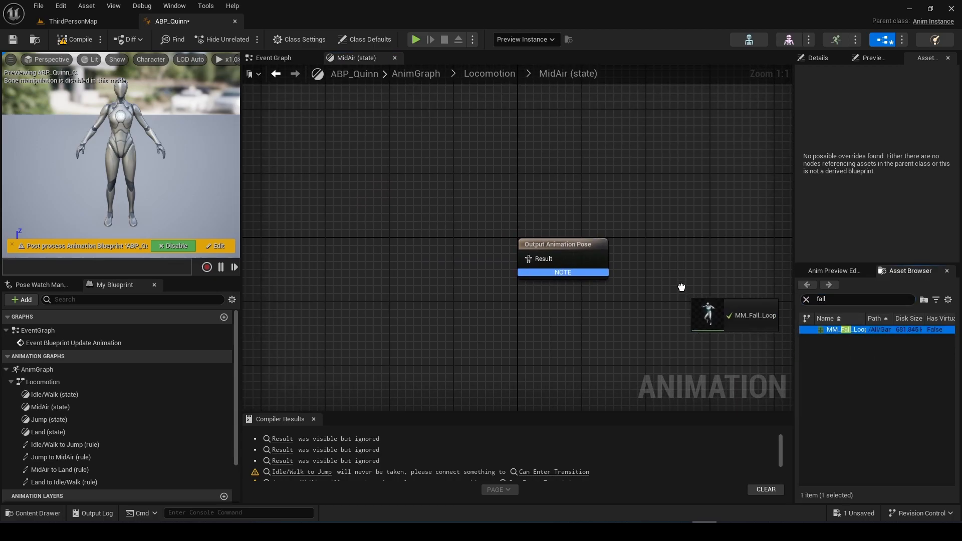
{"action": "left_click_drag", "start_coordinate": [735, 314], "coordinate": [431, 252]}
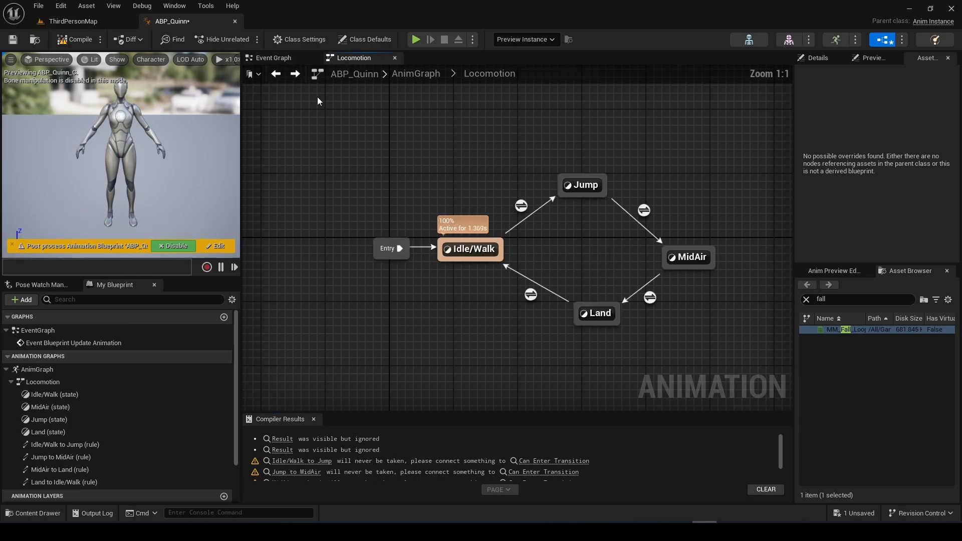
{"action": "double_click", "coordinate": [596, 313]}
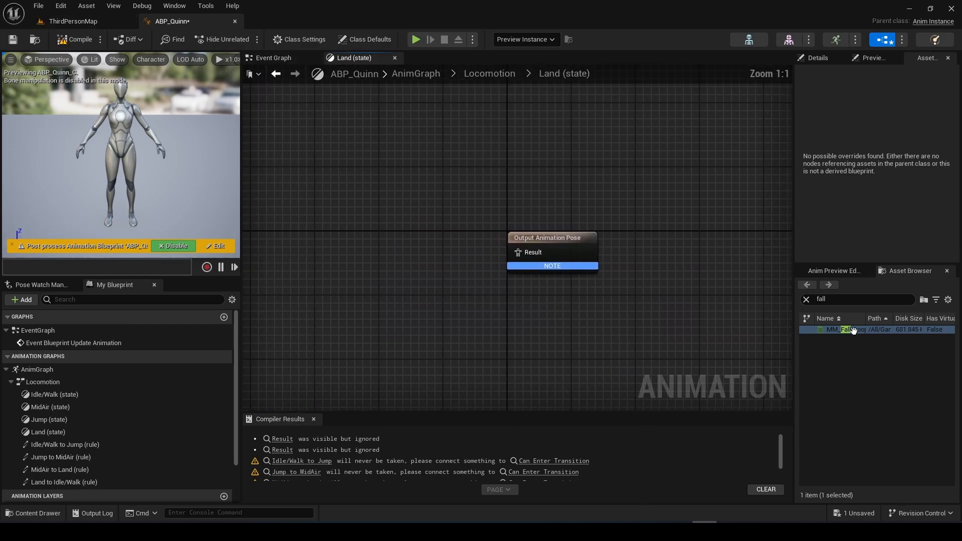
{"action": "type", "text": "land"}
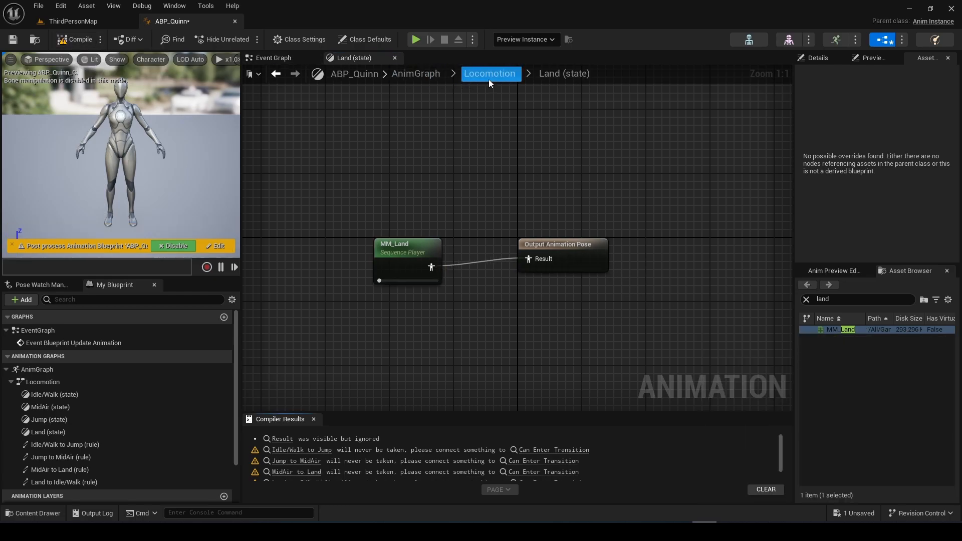
{"action": "left_click", "coordinate": [489, 74]}
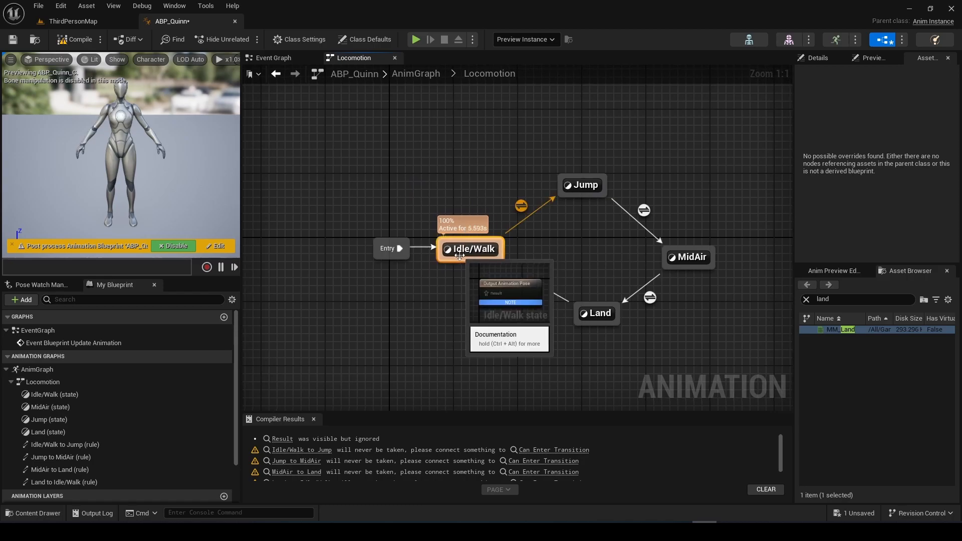
Create a Blend Space 1D named BS_WalkIdle in Meshes and open its editor.
{"action": "double_click", "coordinate": [470, 249]}
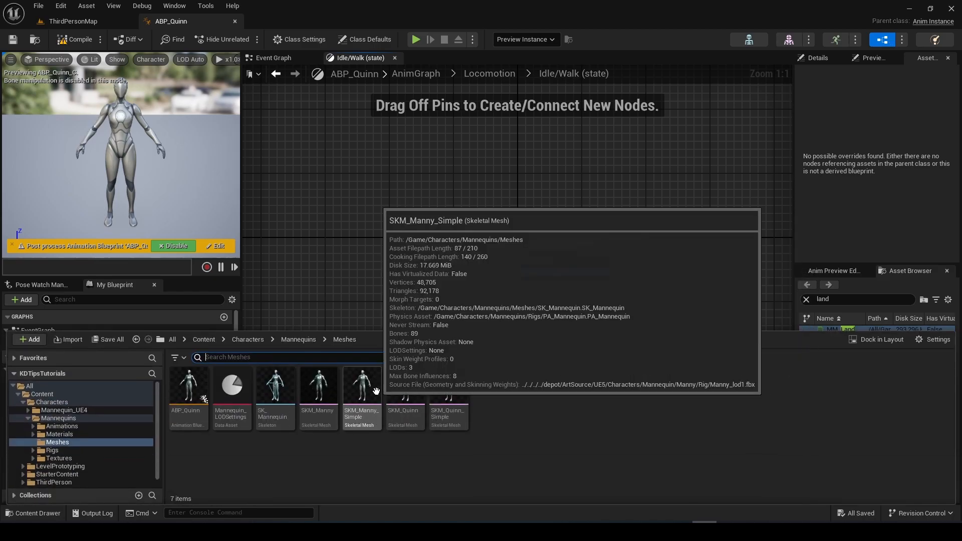
{"action": "right_click", "coordinate": [404, 385]}
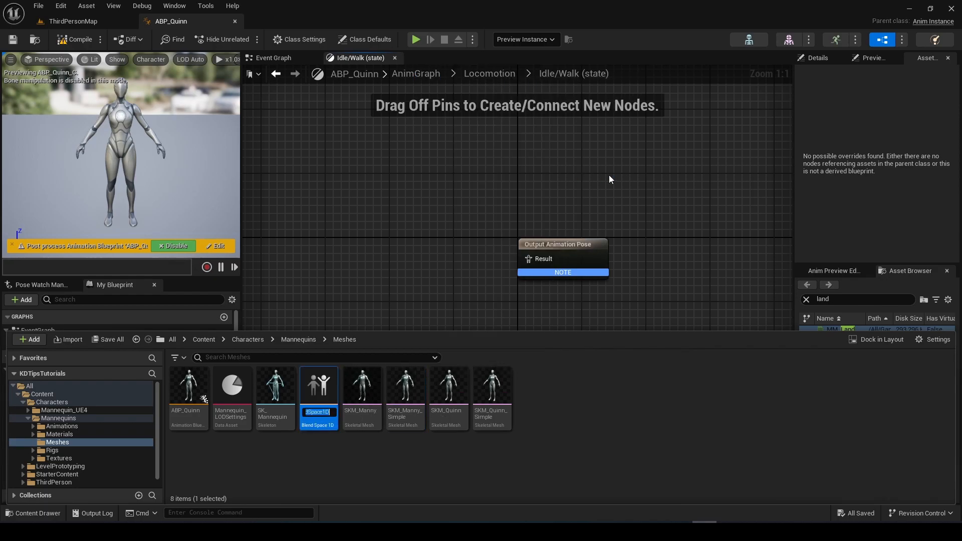
{"action": "type", "text": "BS_WalkIdle"}
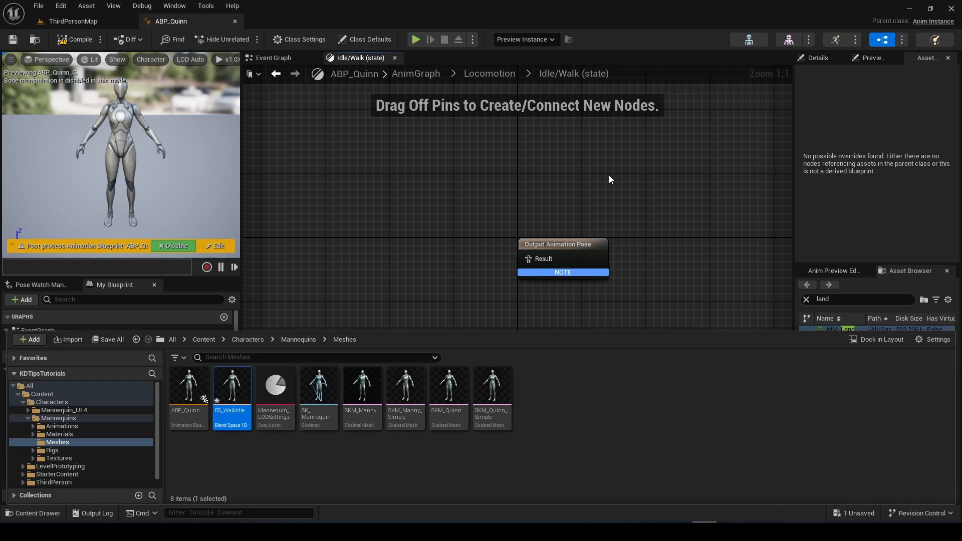
{"action": "double_click", "coordinate": [231, 384]}
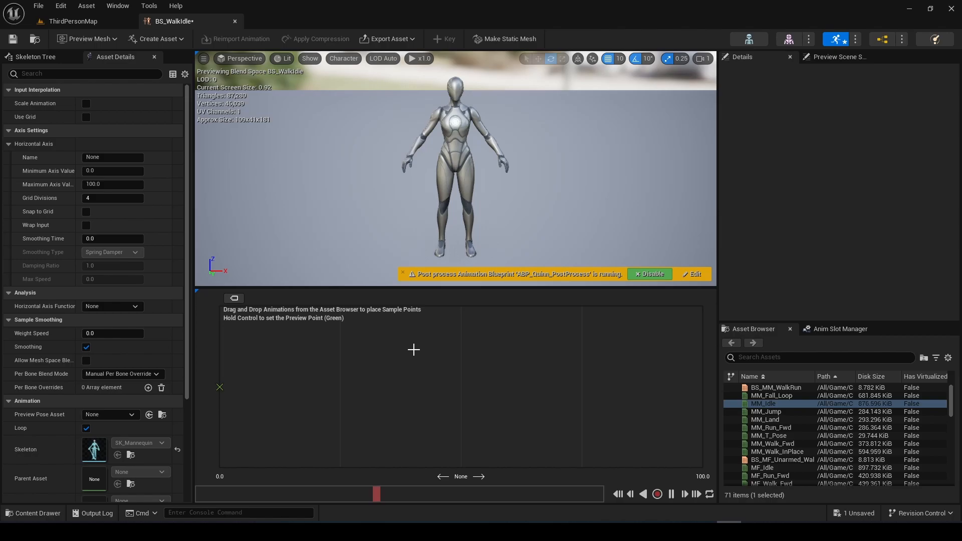
{"action": "mouse_move", "coordinate": [222, 411]}
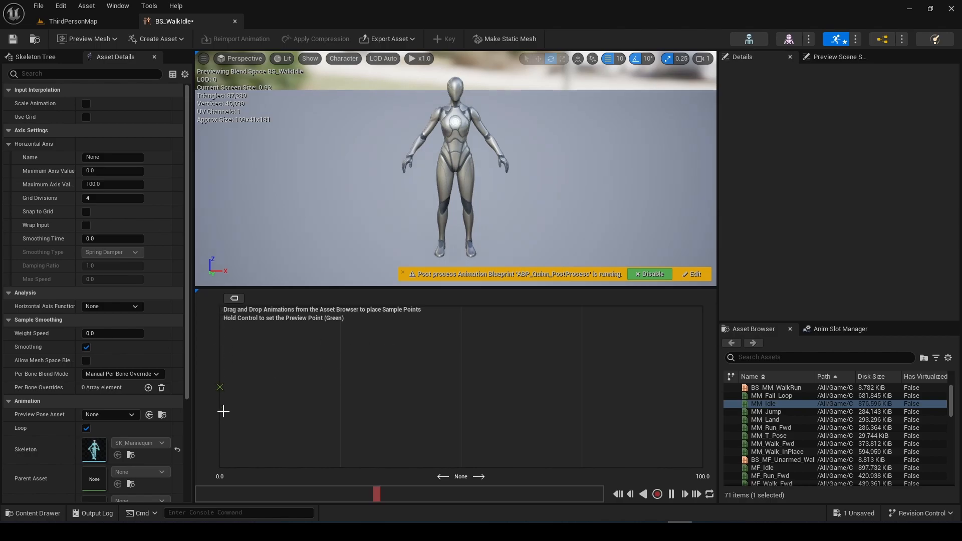
Find the idle clip and set the horizontal axis to Speed with maximum 500.
{"action": "left_click", "coordinate": [818, 358]}
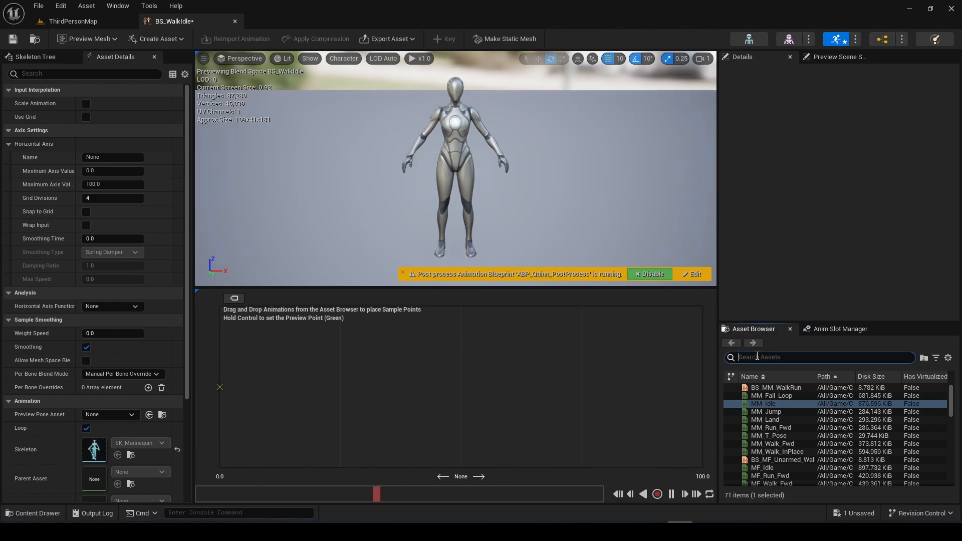
{"action": "type", "text": "idle"}
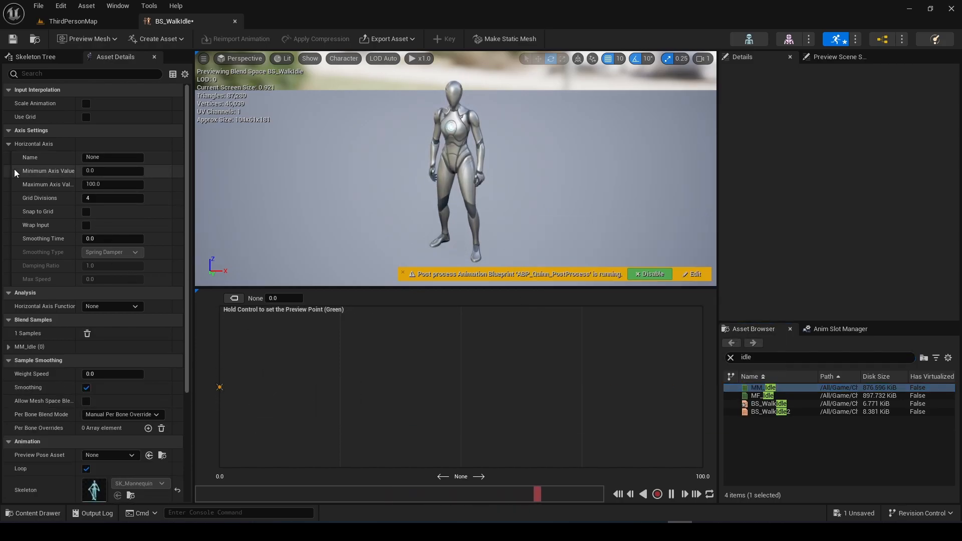
{"action": "left_click", "coordinate": [113, 157]}
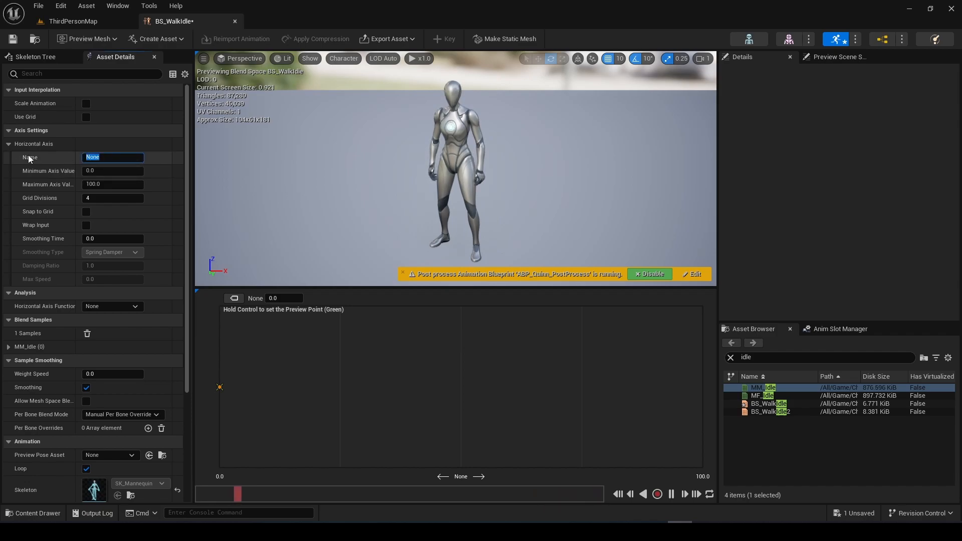
{"action": "type", "text": "Speed"}
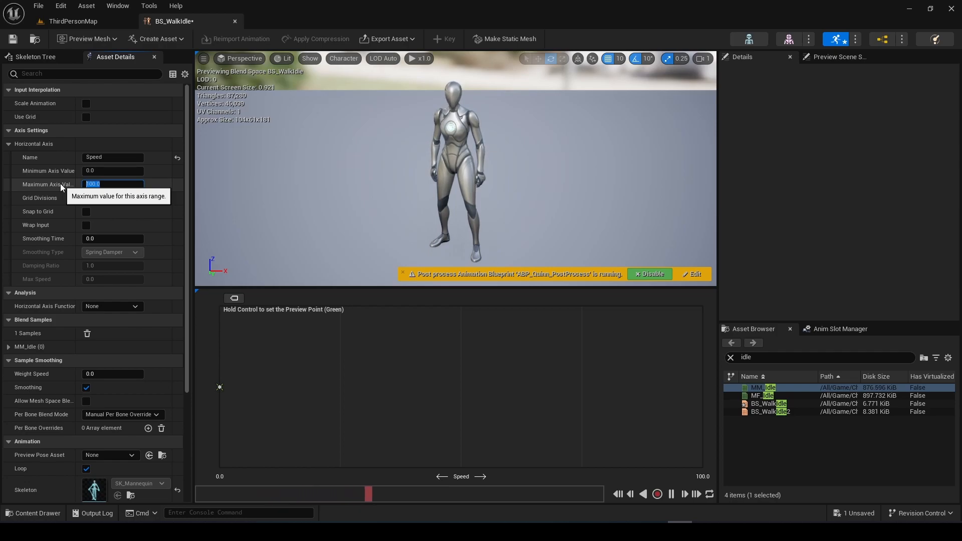
{"action": "type", "text": "5"}
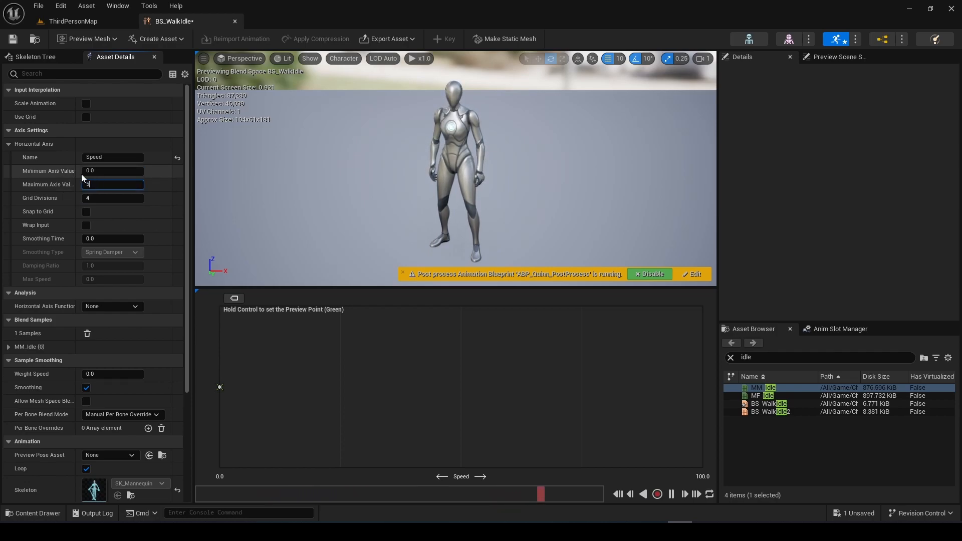
{"action": "type", "text": "500.0"}
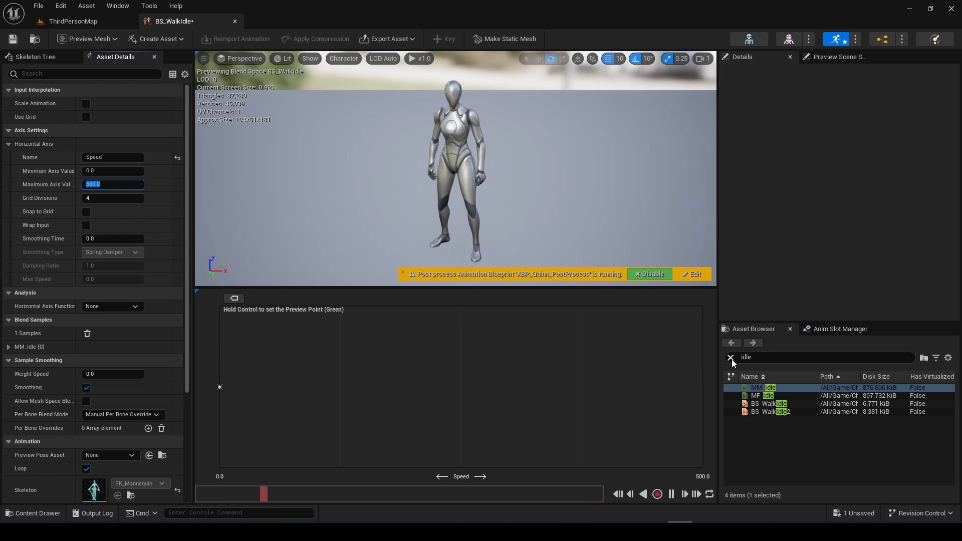
Add walk-forward near 200 and run-forward at 500, then preview higher speeds.
{"action": "type", "text": "wal"}
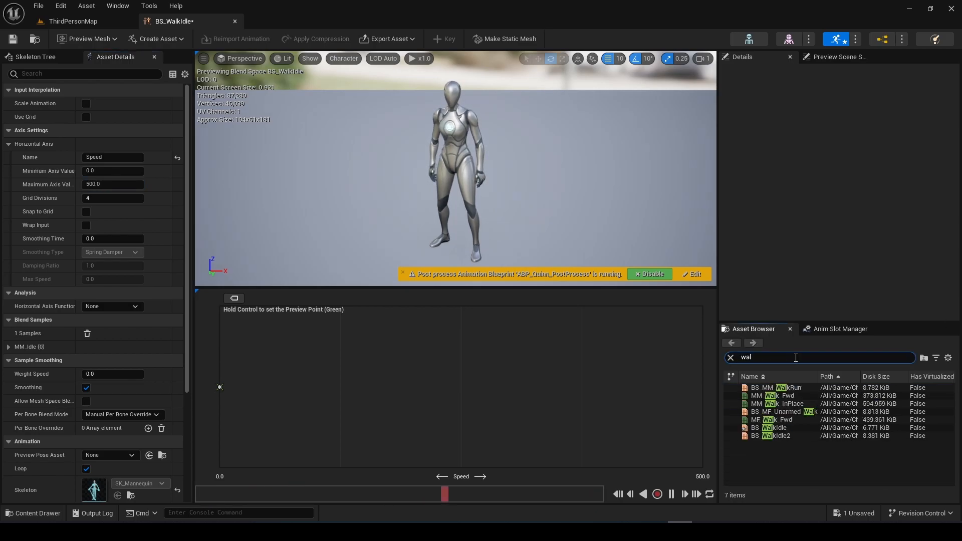
{"action": "type", "text": "run"}
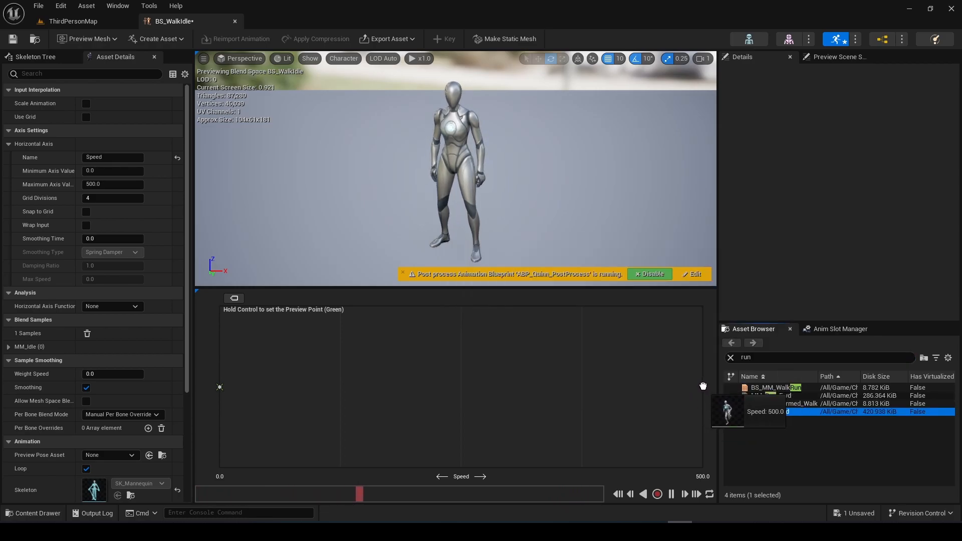
{"action": "type", "text": "walk"}
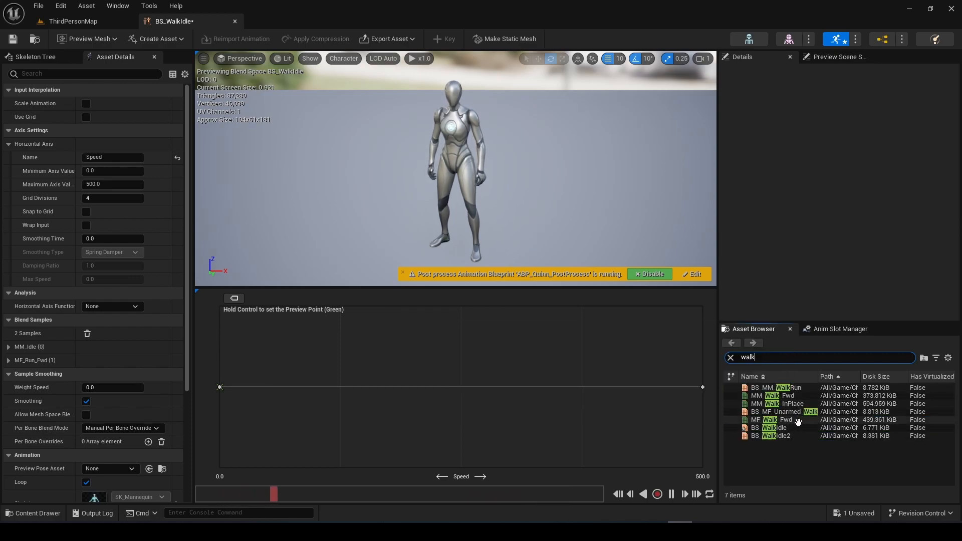
{"action": "left_click", "coordinate": [773, 419]}
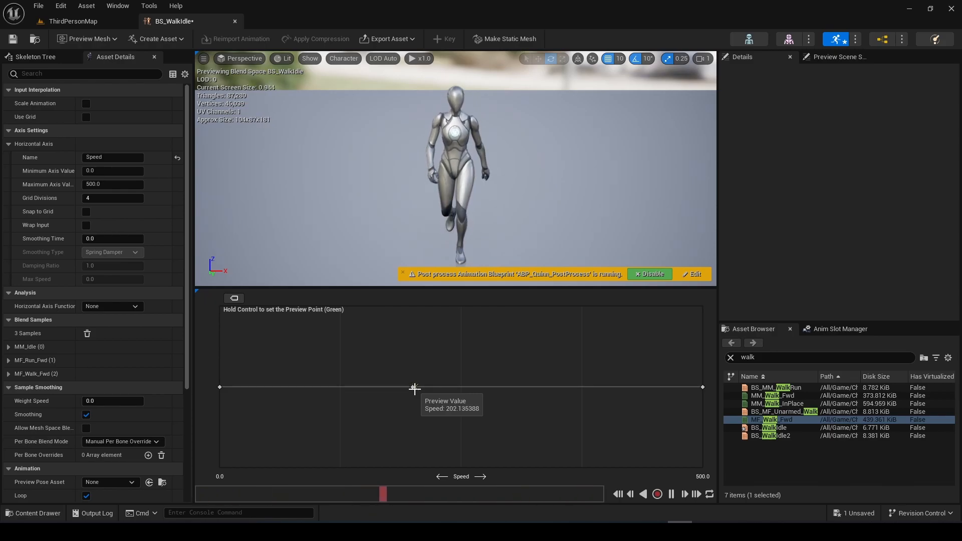
{"action": "left_click_drag", "start_coordinate": [414, 387], "coordinate": [705, 387]}
{"action": "type", "text": "run"}
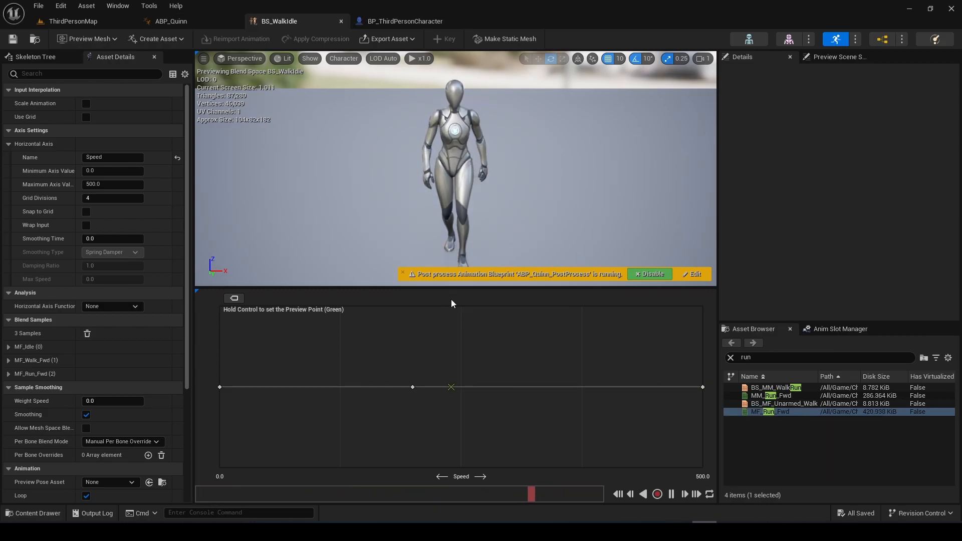
Wire BS_WalkIdle into the Idle/Walk state's Output Animation Pose in ABP_Quinn.
{"action": "left_click", "coordinate": [170, 21]}
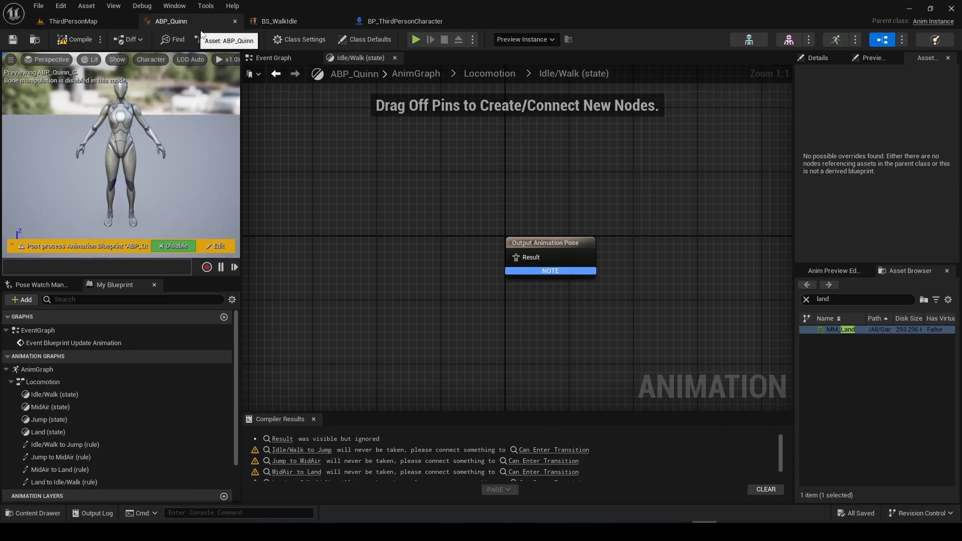
{"action": "left_click", "coordinate": [806, 299]}
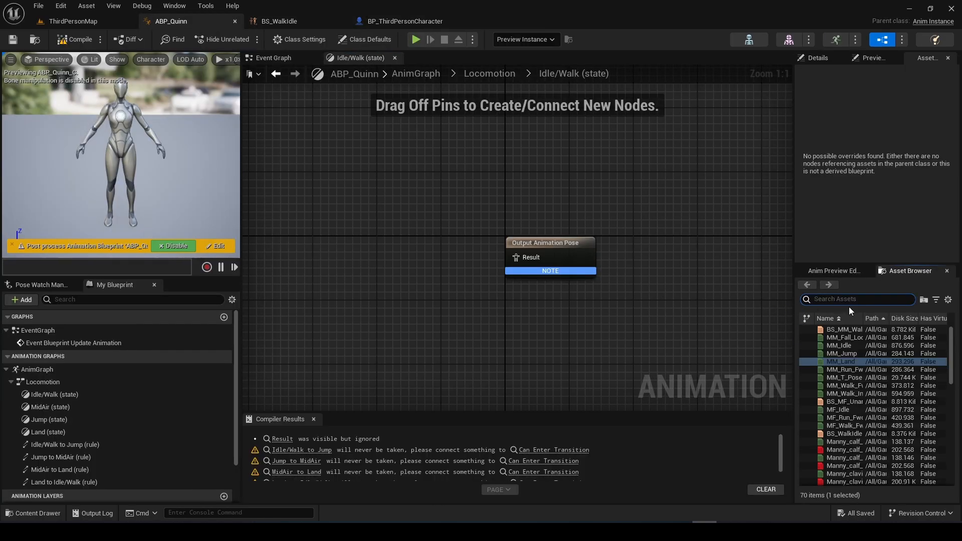
{"action": "type", "text": "bs"}
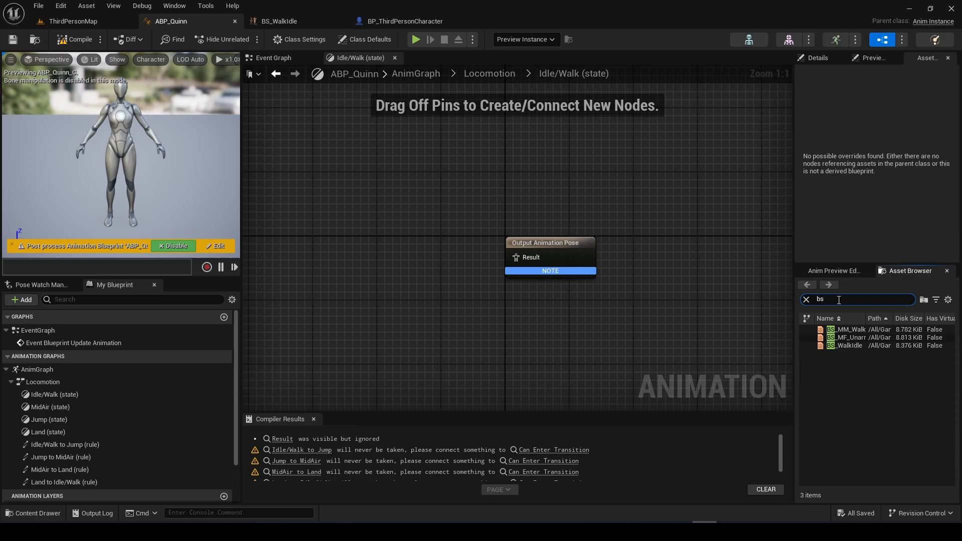
{"action": "mouse_move", "coordinate": [868, 324]}
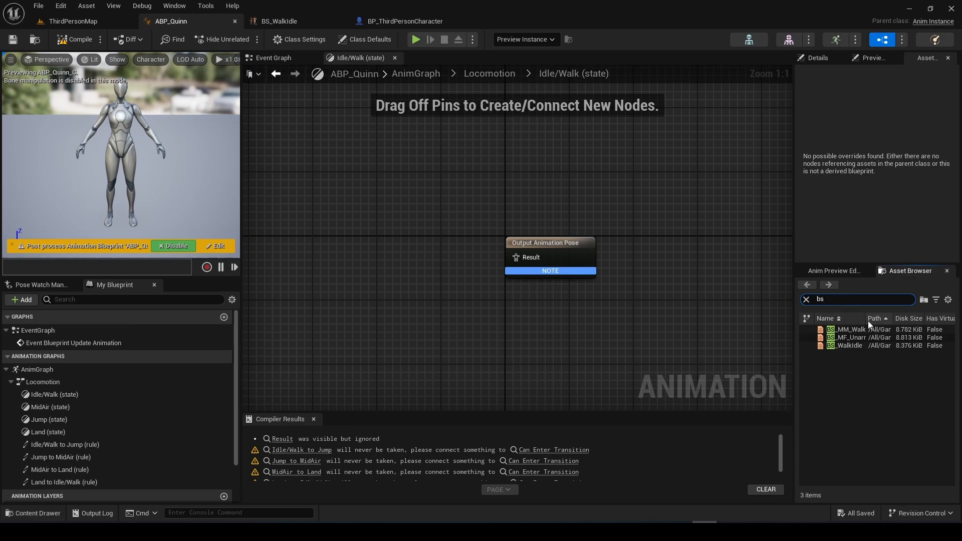
{"action": "left_click_drag", "start_coordinate": [848, 345], "coordinate": [386, 273]}
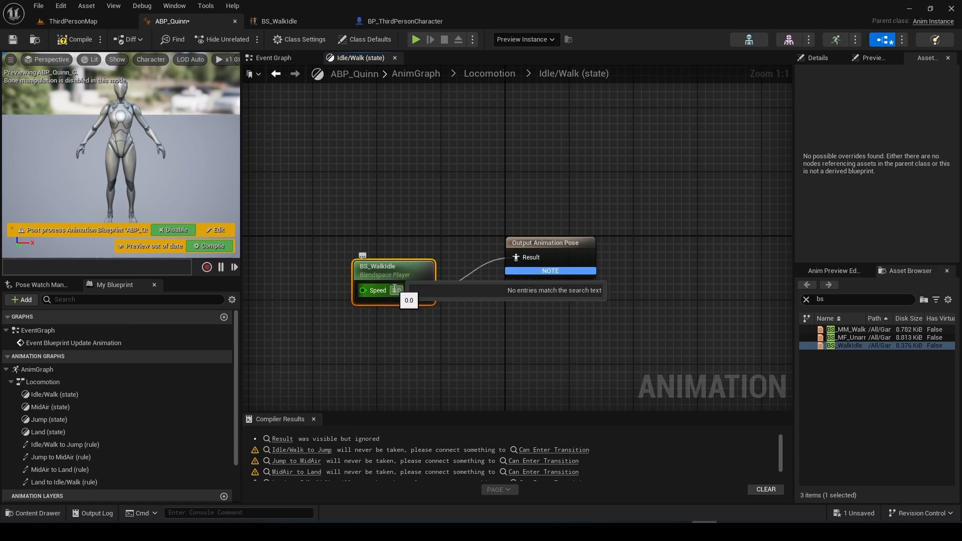
{"action": "left_click_drag", "start_coordinate": [393, 270], "coordinate": [432, 257]}
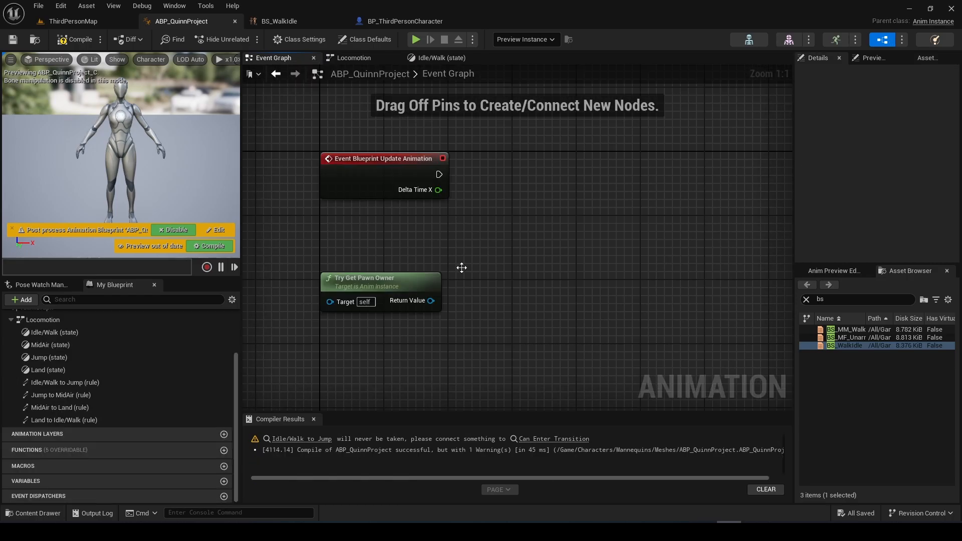
Cast the pawn owner to BP_ThirdPersonCharacter and promote velocity length to a Speed variable.
{"action": "left_click_drag", "start_coordinate": [430, 301], "coordinate": [485, 239]}
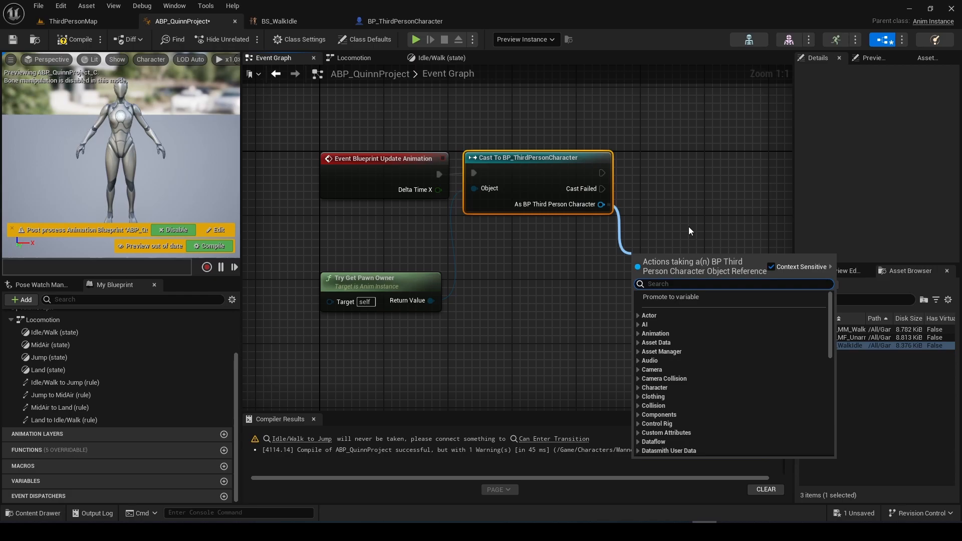
{"action": "type", "text": "charac"}
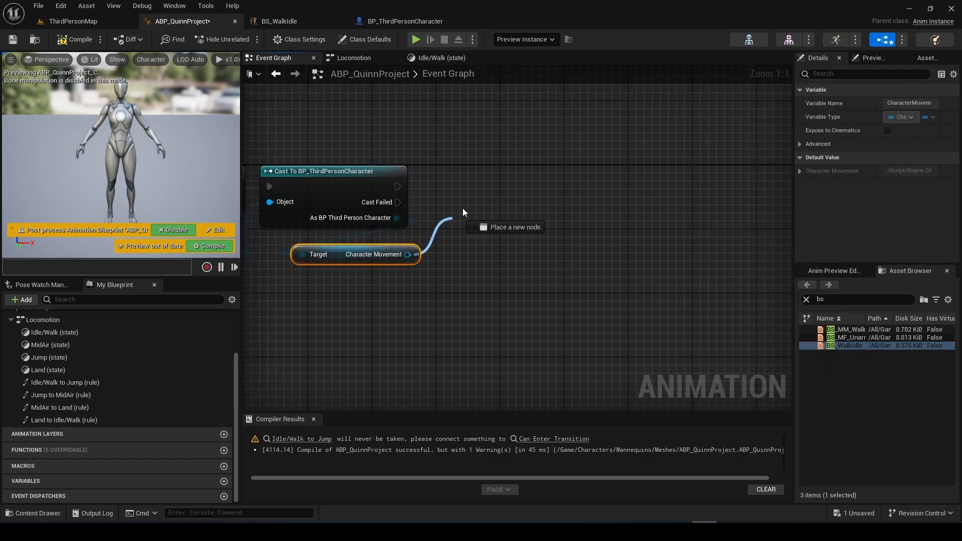
{"action": "type", "text": "velocit"}
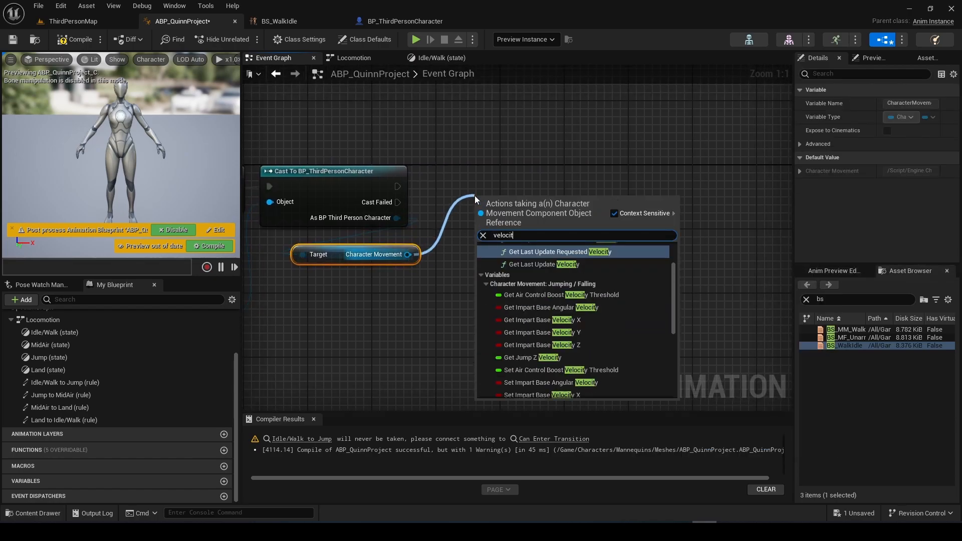
{"action": "left_click", "coordinate": [543, 264]}
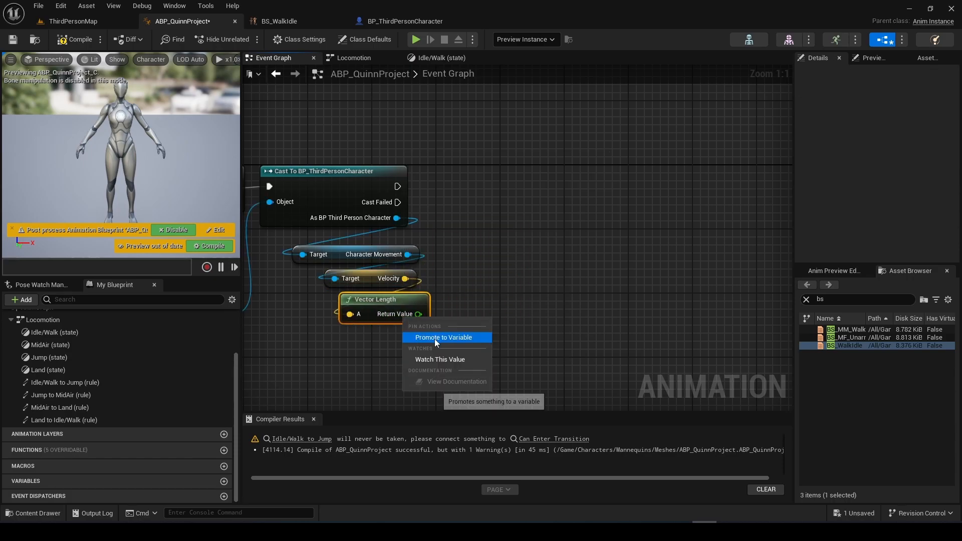
{"action": "left_click", "coordinate": [443, 336]}
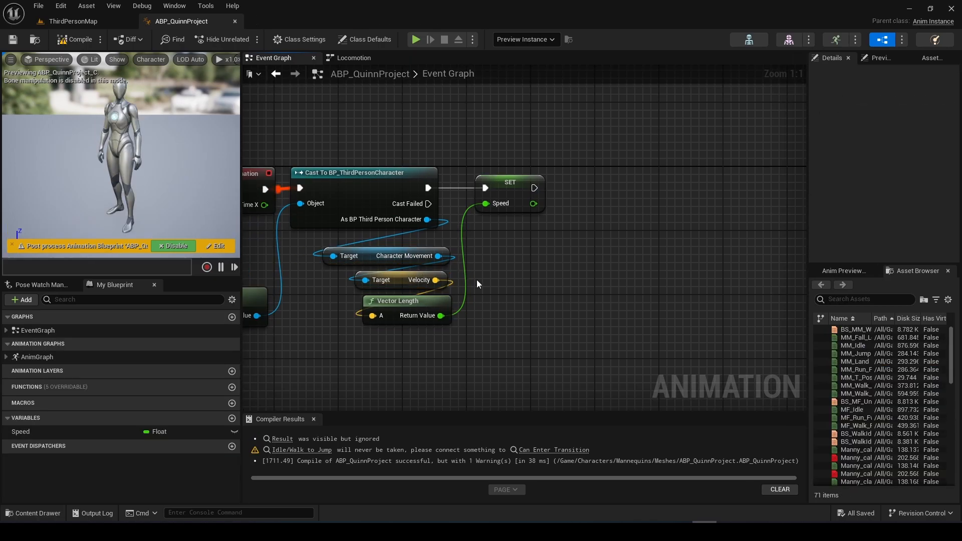
{"action": "left_click", "coordinate": [354, 57]}
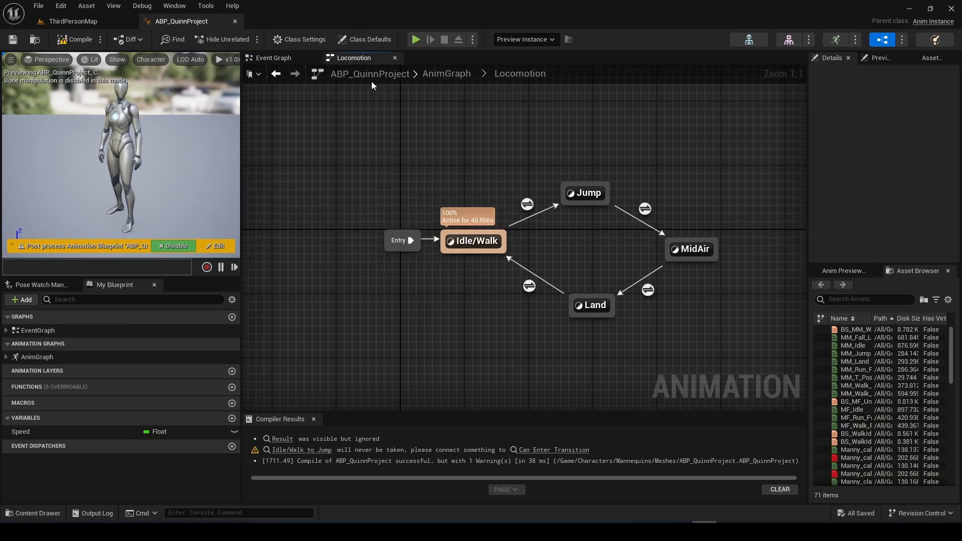
{"action": "mouse_move", "coordinate": [474, 241]}
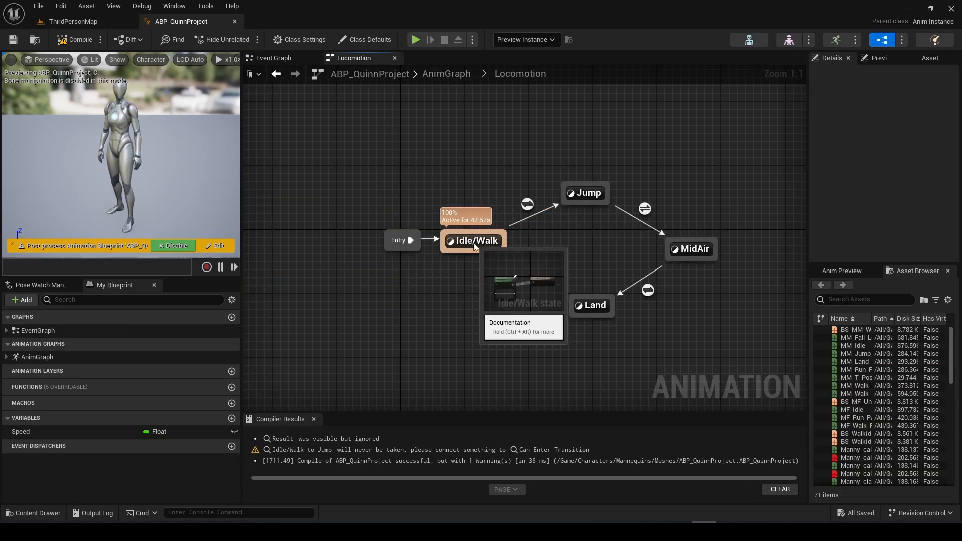
Feed Speed into BS_WalkIdle's Speed pin and open the Idle/Walk to Jump rule.
{"action": "double_click", "coordinate": [475, 240]}
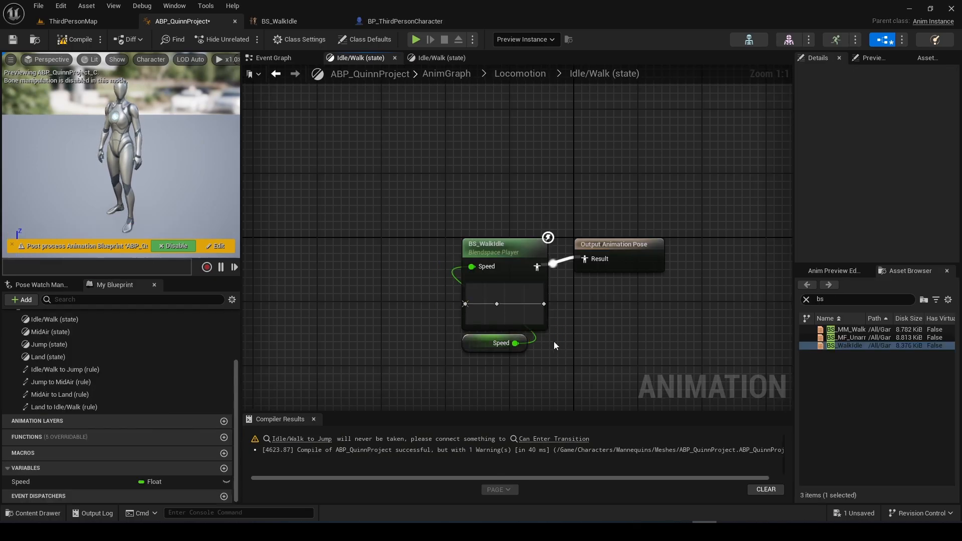
{"action": "mouse_move", "coordinate": [399, 204]}
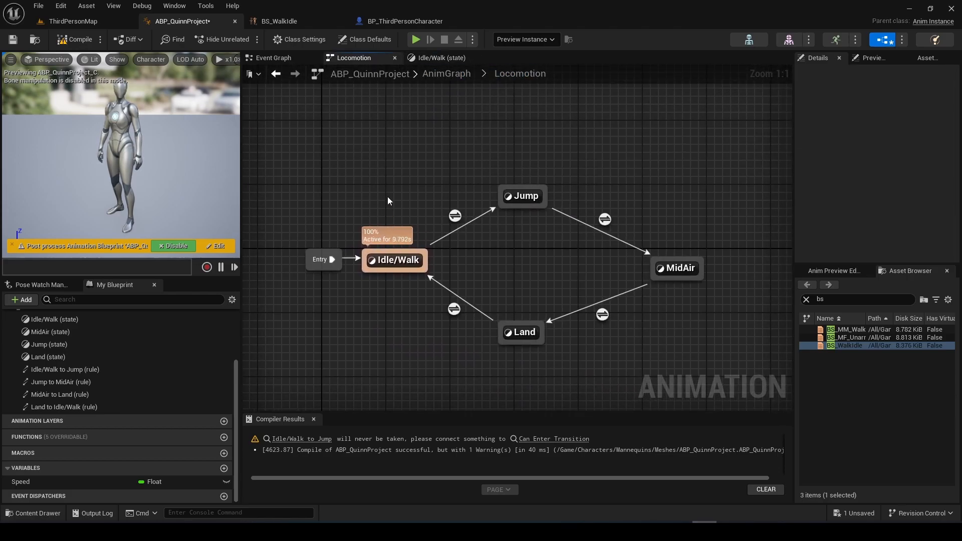
{"action": "left_click", "coordinate": [522, 195]}
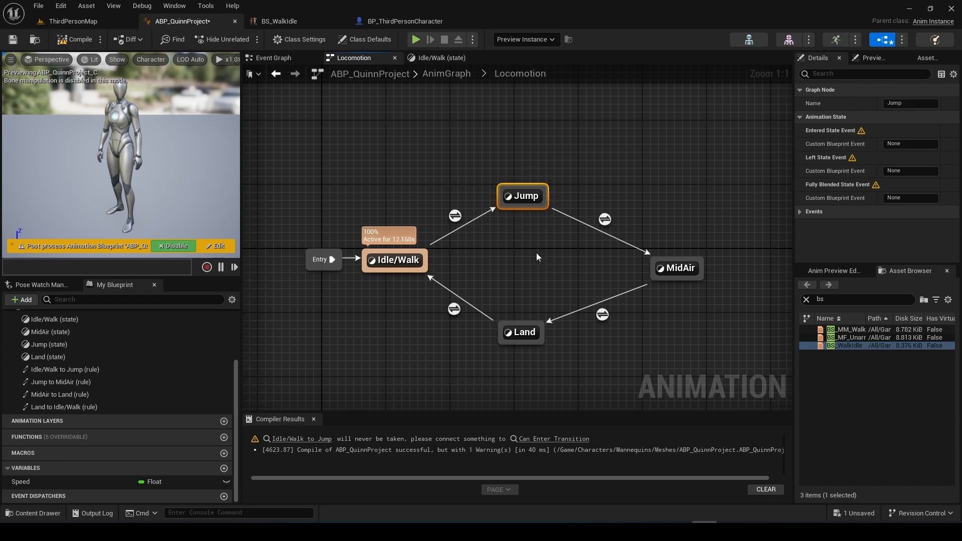
{"action": "left_click", "coordinate": [454, 216]}
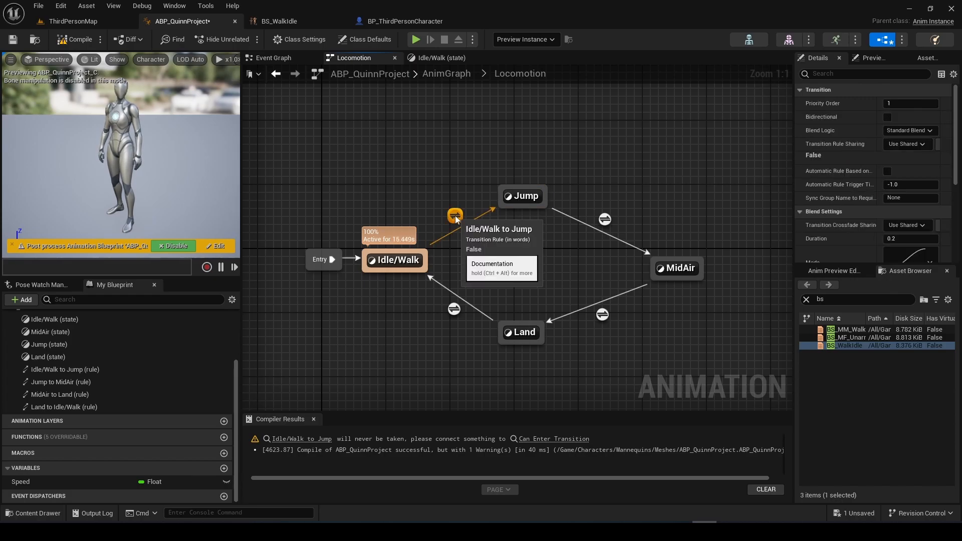
{"action": "double_click", "coordinate": [454, 215]}
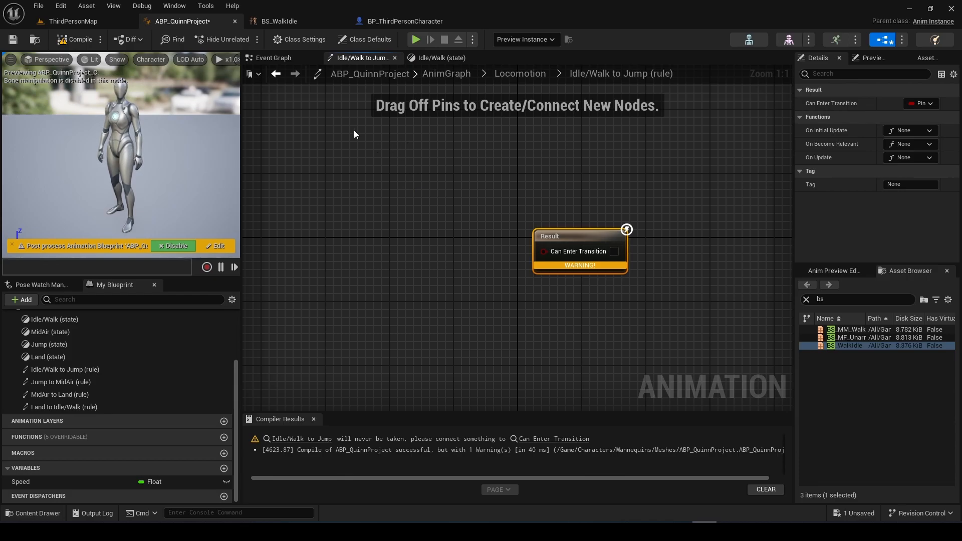
{"action": "left_click", "coordinate": [273, 57]}
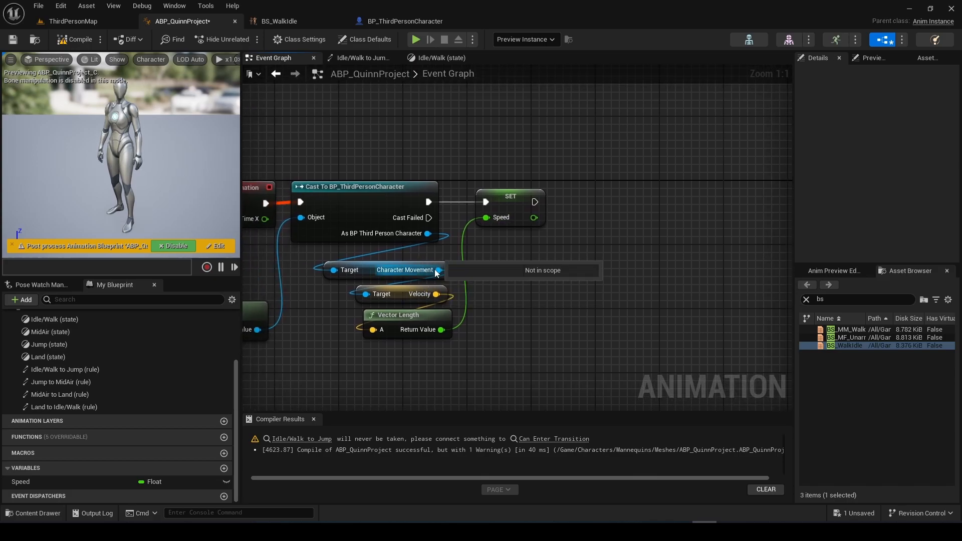
Promote Character Movement's Is Falling to isFalling and plug it into the jump transition rule.
{"action": "left_click_drag", "start_coordinate": [439, 270], "coordinate": [563, 270]}
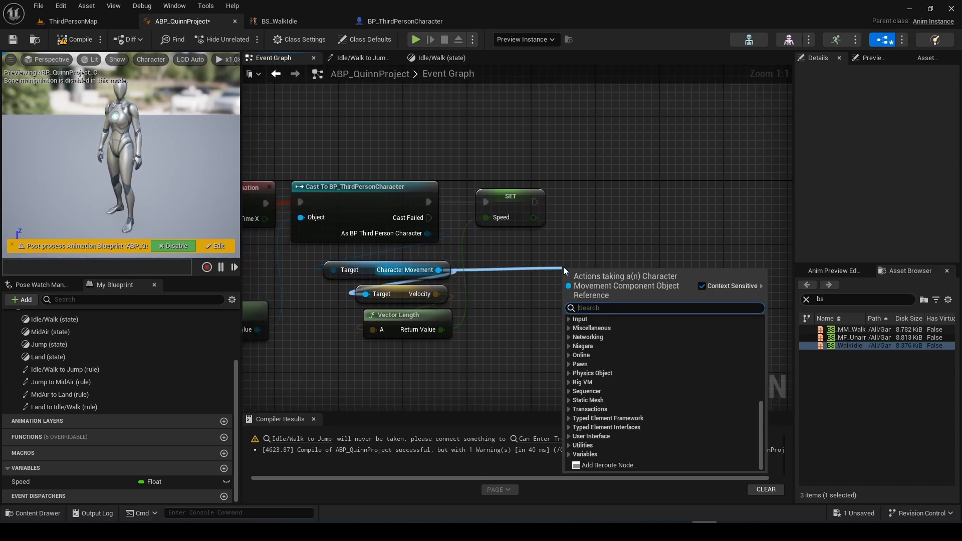
{"action": "type", "text": "isfal"}
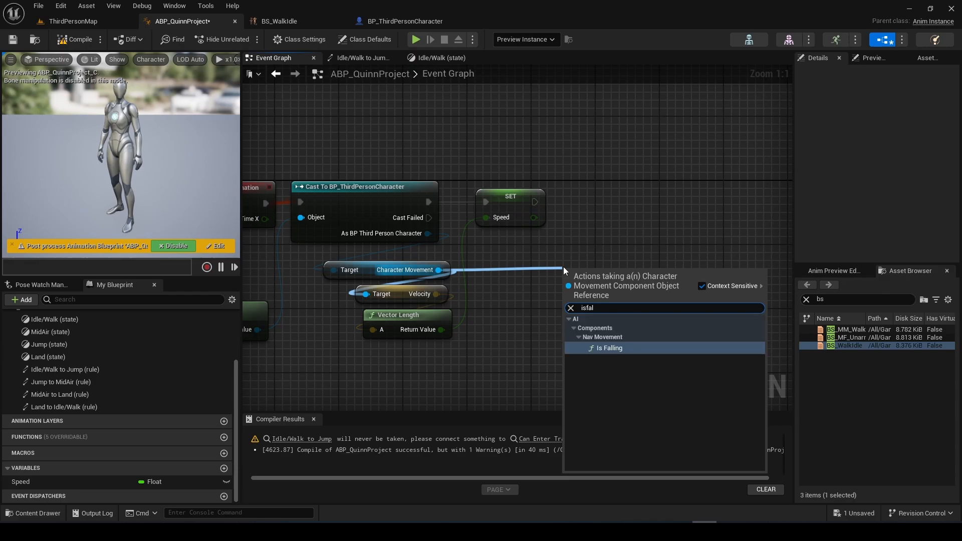
{"action": "left_click", "coordinate": [609, 347]}
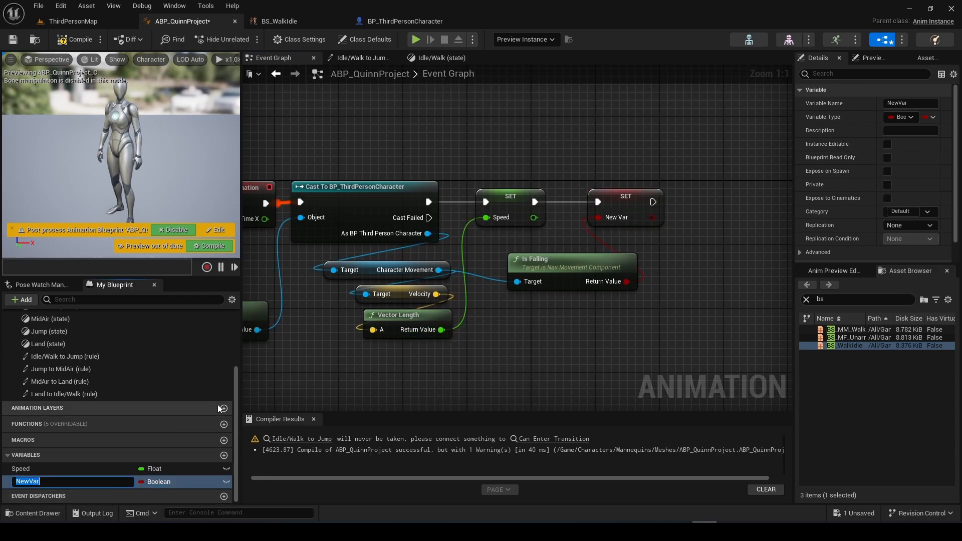
{"action": "type", "text": "isFalling"}
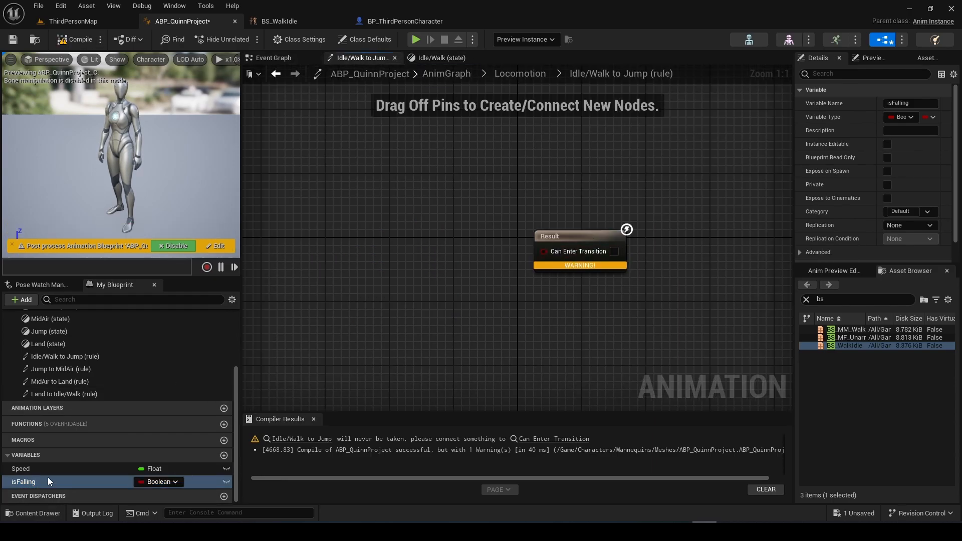
{"action": "left_click_drag", "start_coordinate": [23, 481], "coordinate": [471, 342]}
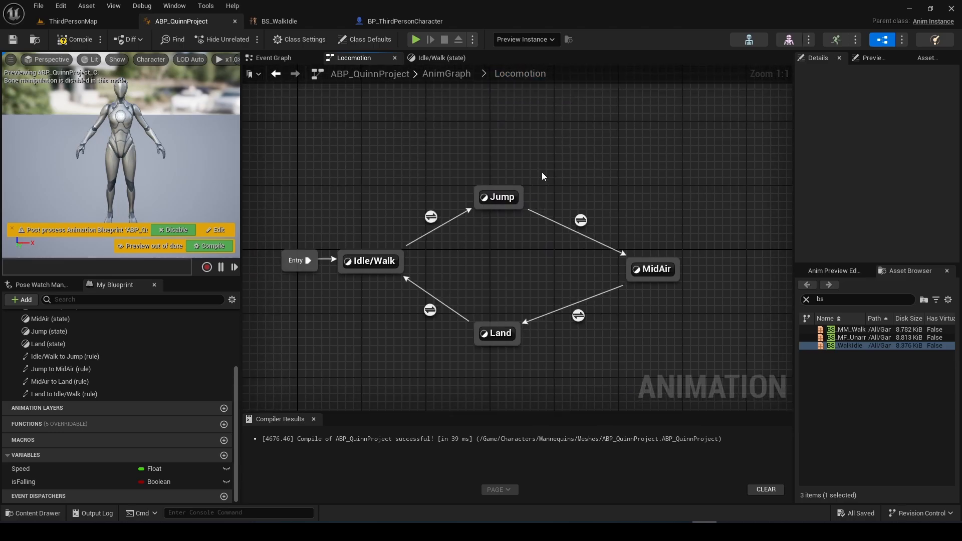
Make Jump to MidAir fire automatically when the jump animation ends, then open the MidAir to Land rule.
{"action": "left_click", "coordinate": [498, 197]}
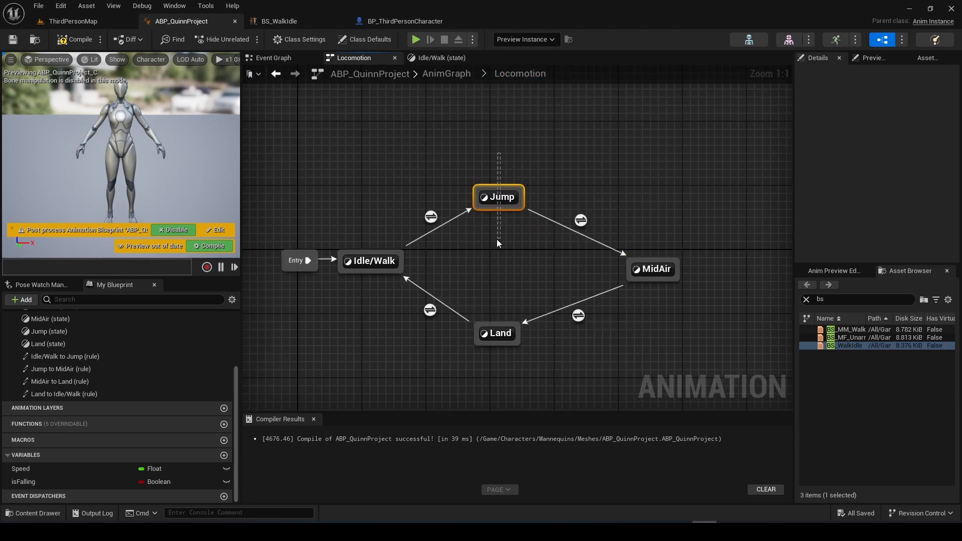
{"action": "left_click", "coordinate": [651, 268]}
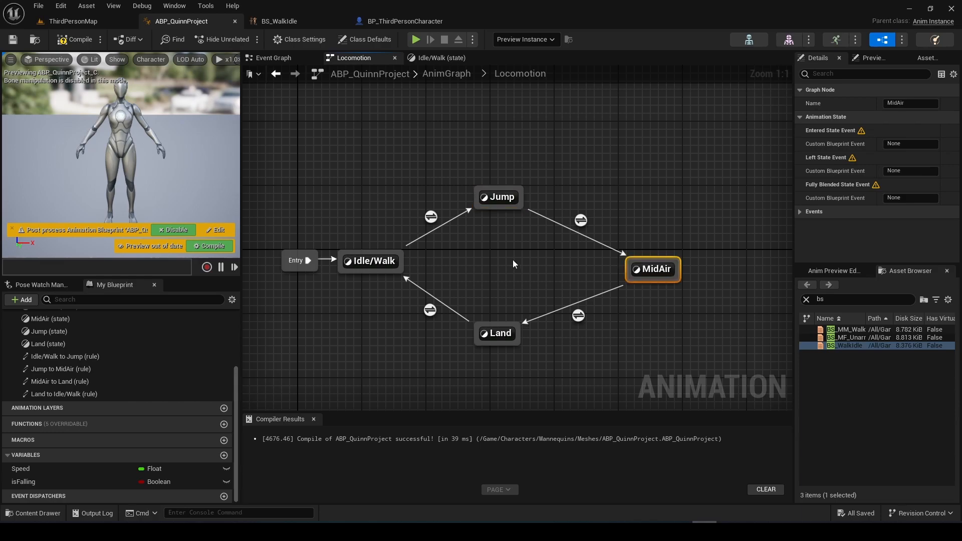
{"action": "mouse_move", "coordinate": [506, 260]}
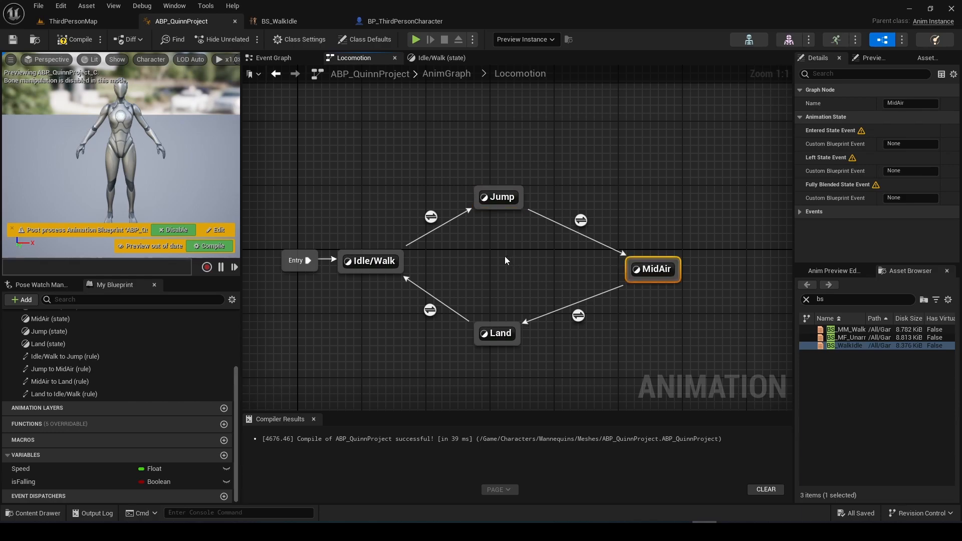
{"action": "left_click", "coordinate": [498, 197]}
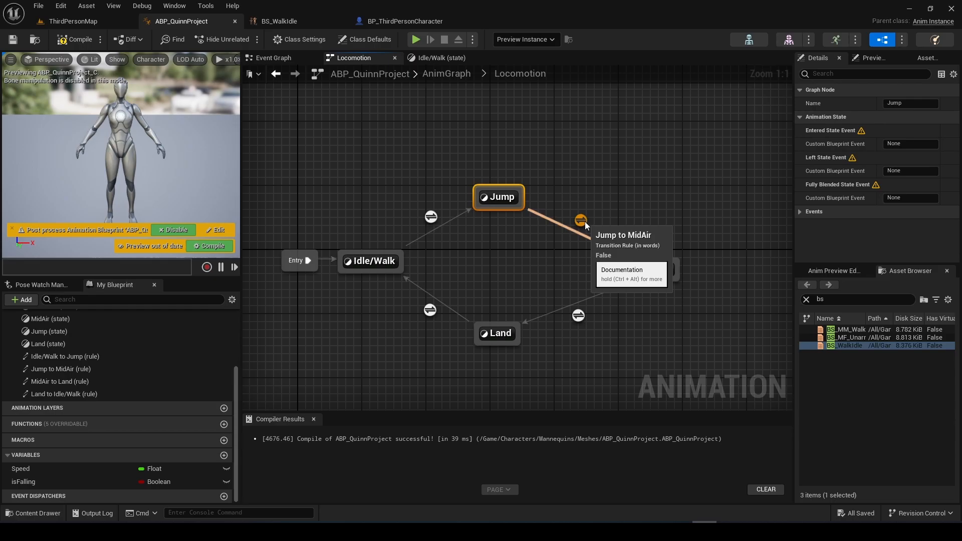
{"action": "left_click", "coordinate": [579, 218]}
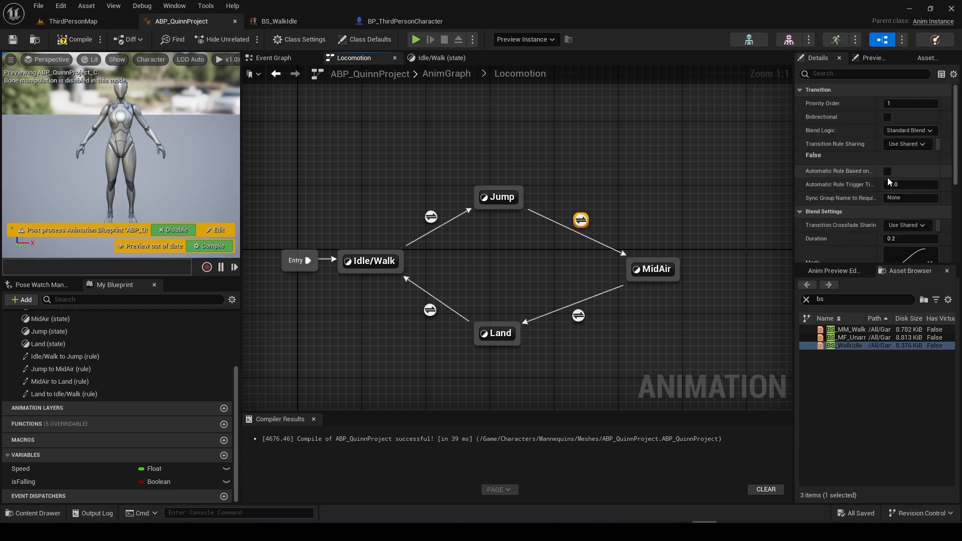
{"action": "left_click", "coordinate": [888, 171]}
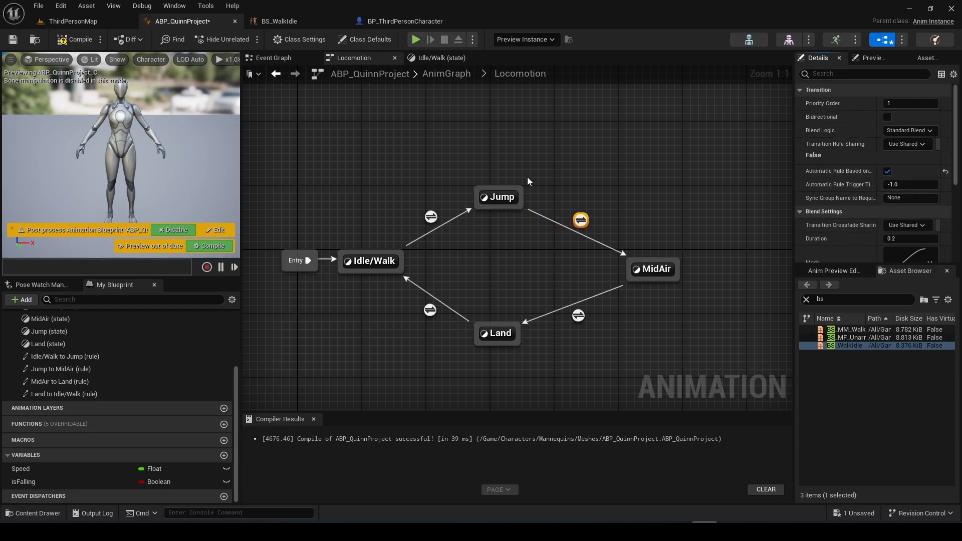
{"action": "left_click", "coordinate": [498, 196]}
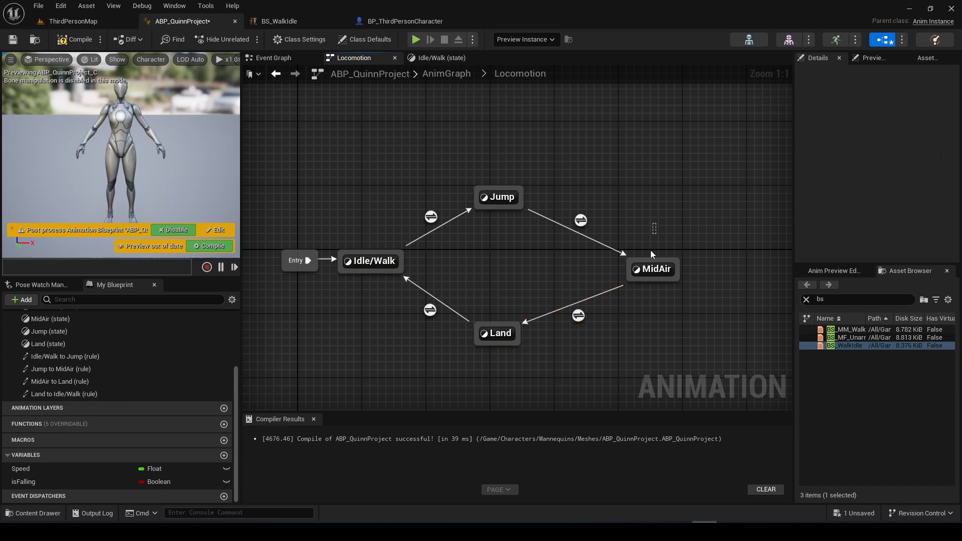
{"action": "mouse_move", "coordinate": [604, 386]}
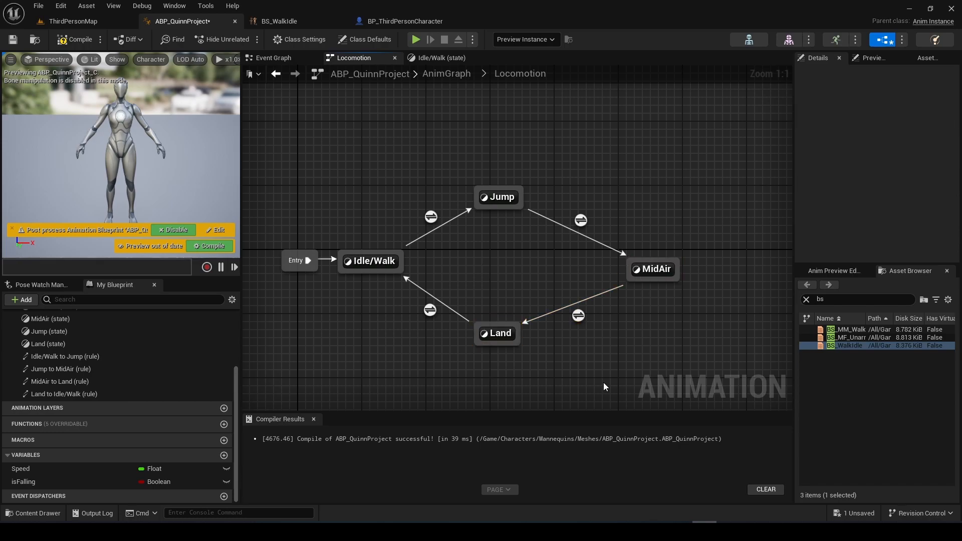
{"action": "left_click", "coordinate": [577, 315]}
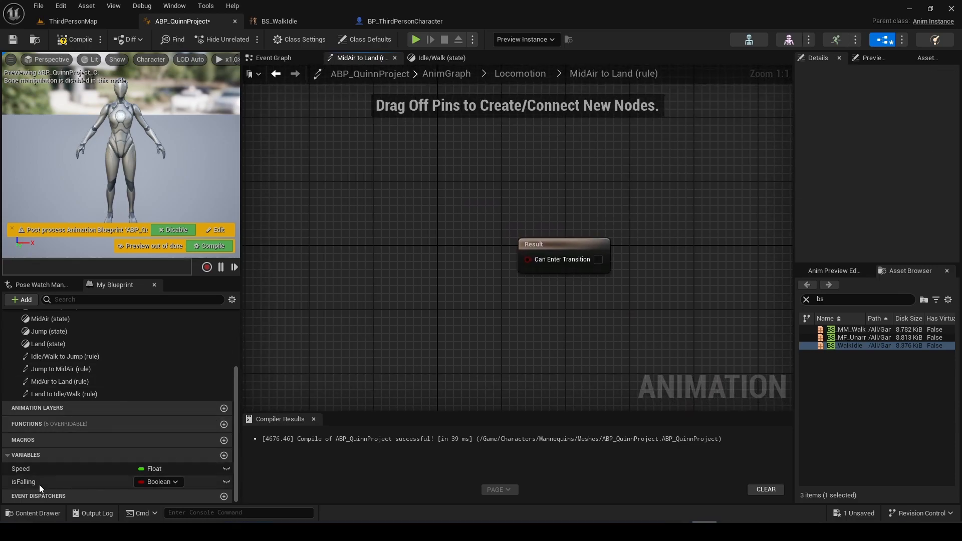
Make the MidAir to Land rule require NOT Is Falling.
{"action": "left_click_drag", "start_coordinate": [23, 481], "coordinate": [400, 326]}
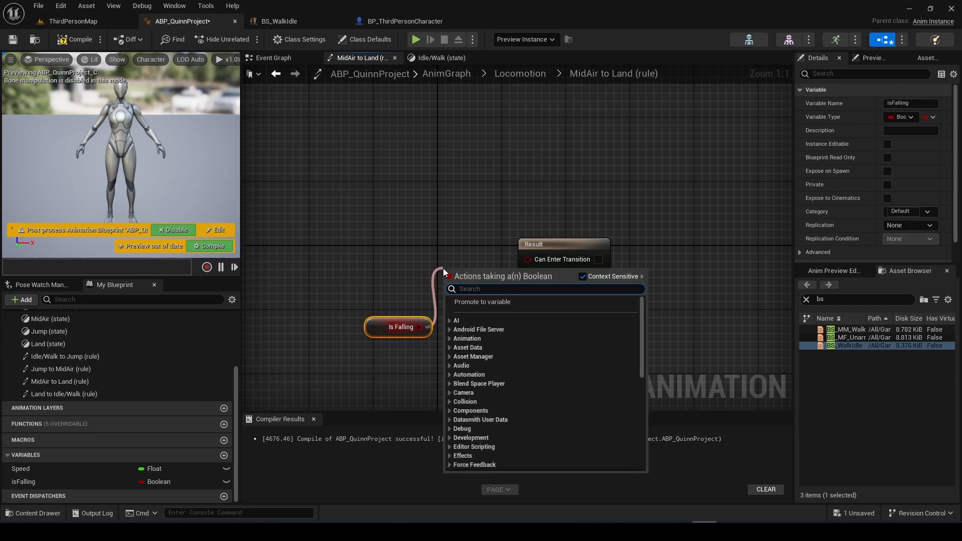
{"action": "type", "text": "is not"}
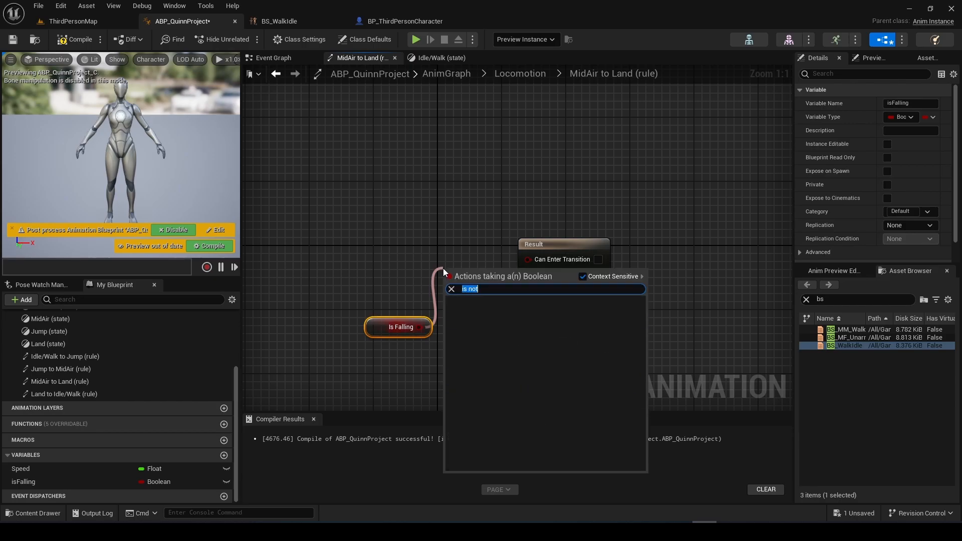
{"action": "type", "text": "not"}
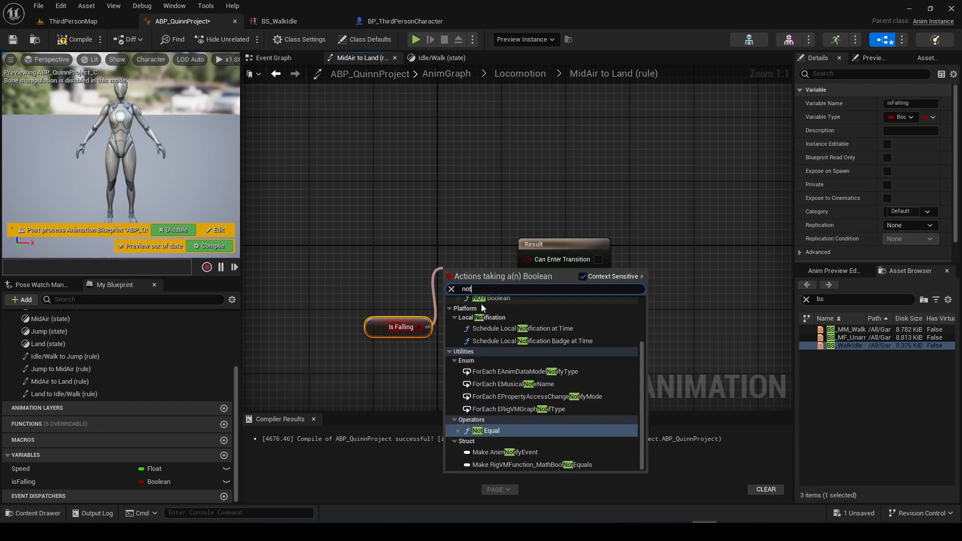
{"action": "left_click", "coordinate": [491, 298]}
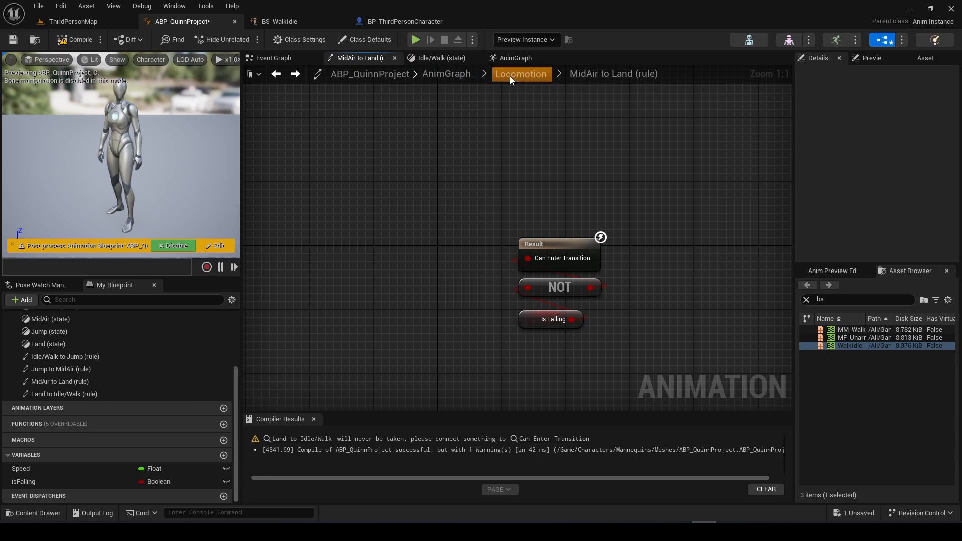
Make Land to Idle/Walk fire automatically, compile ABP_QuinnProject, and switch to BP_ThirdPersonCharacter.
{"action": "left_click", "coordinate": [520, 74]}
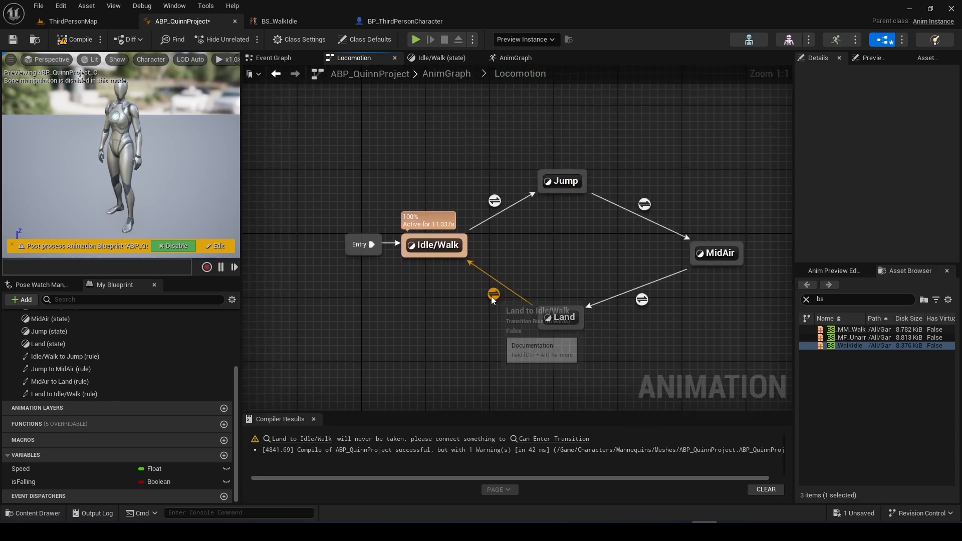
{"action": "left_click", "coordinate": [434, 244]}
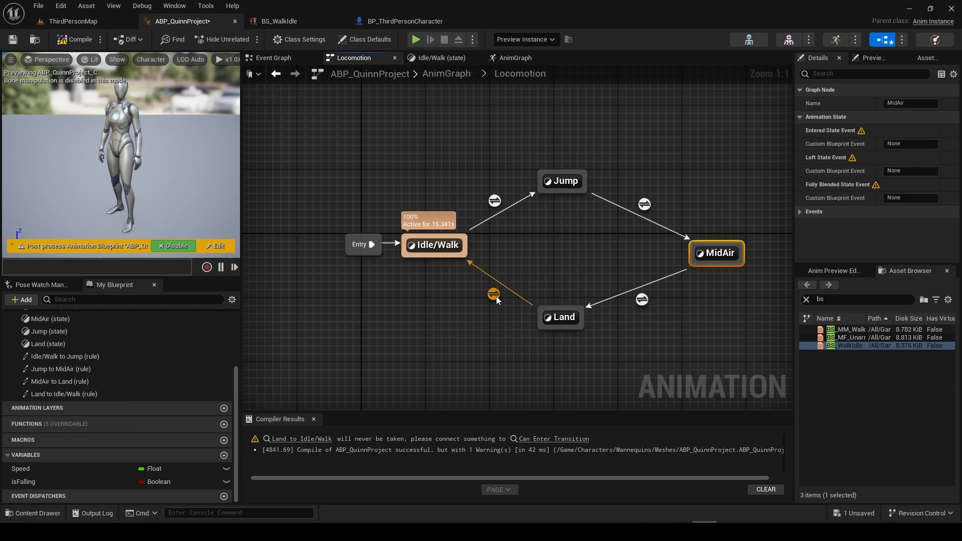
{"action": "left_click", "coordinate": [494, 293]}
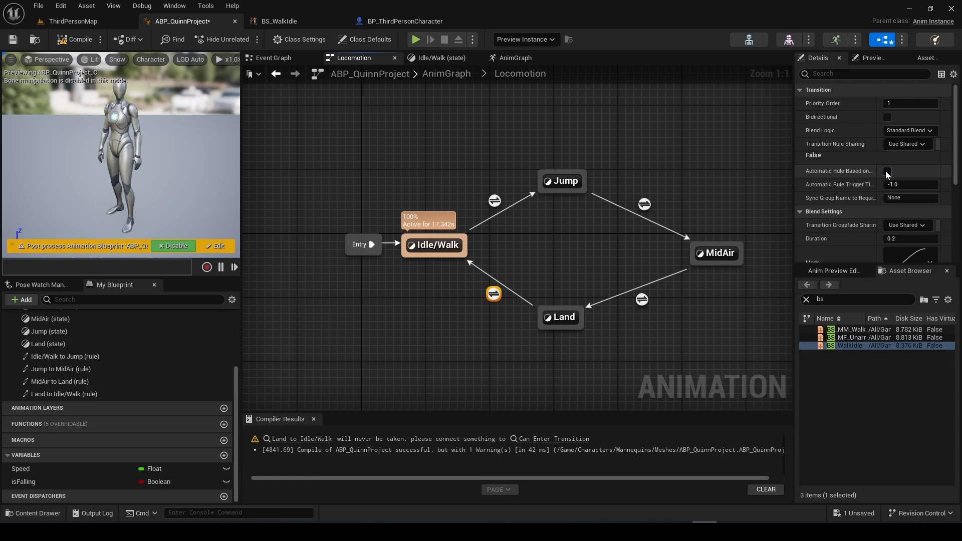
{"action": "left_click", "coordinate": [887, 171]}
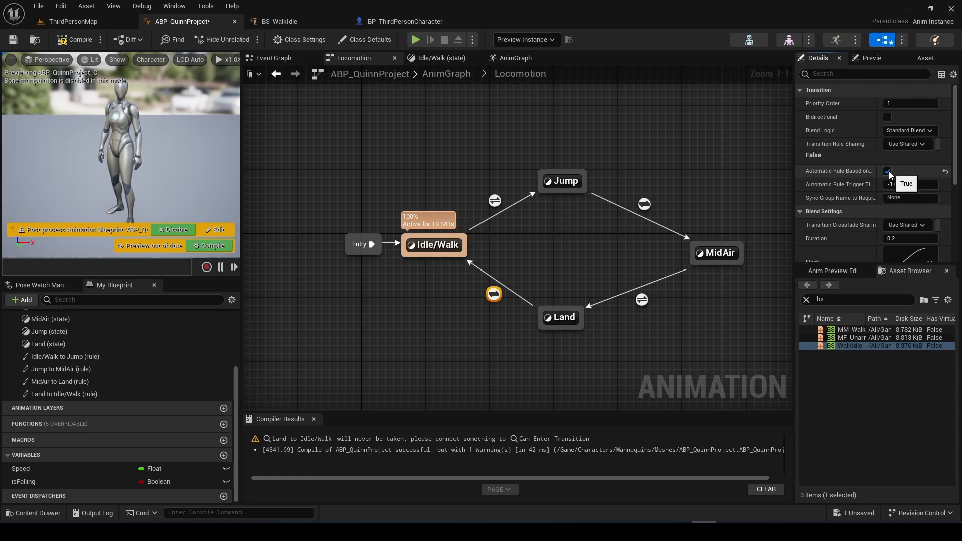
{"action": "left_click", "coordinate": [78, 39]}
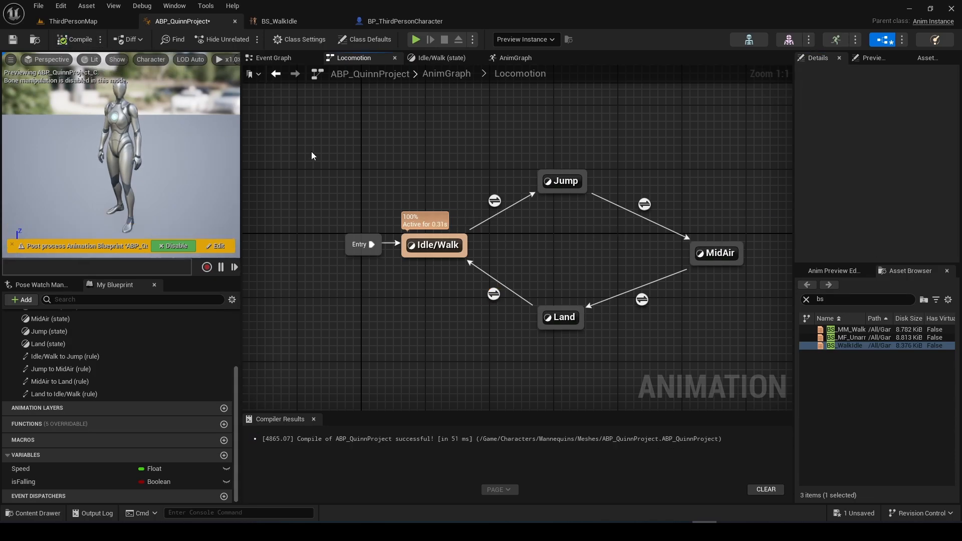
{"action": "mouse_move", "coordinate": [355, 158]}
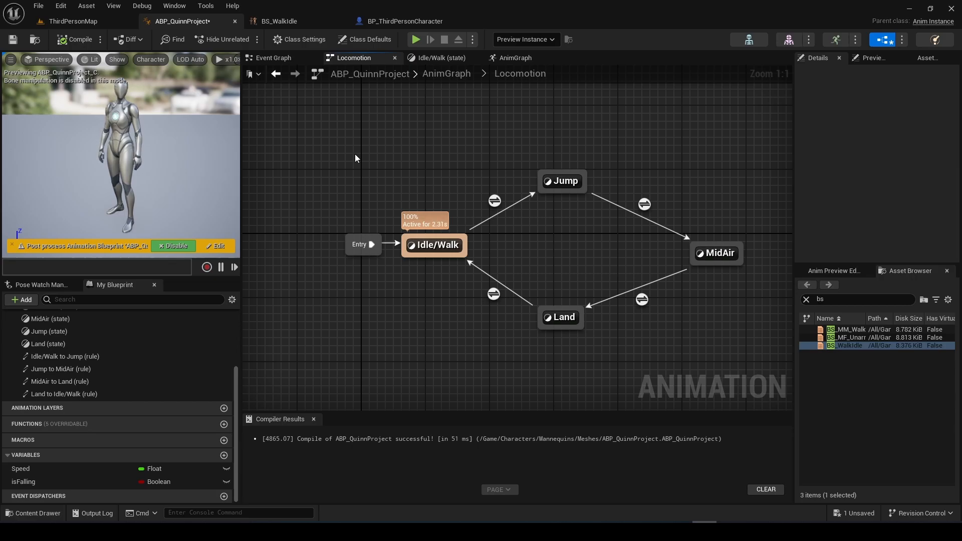
{"action": "left_click", "coordinate": [402, 21]}
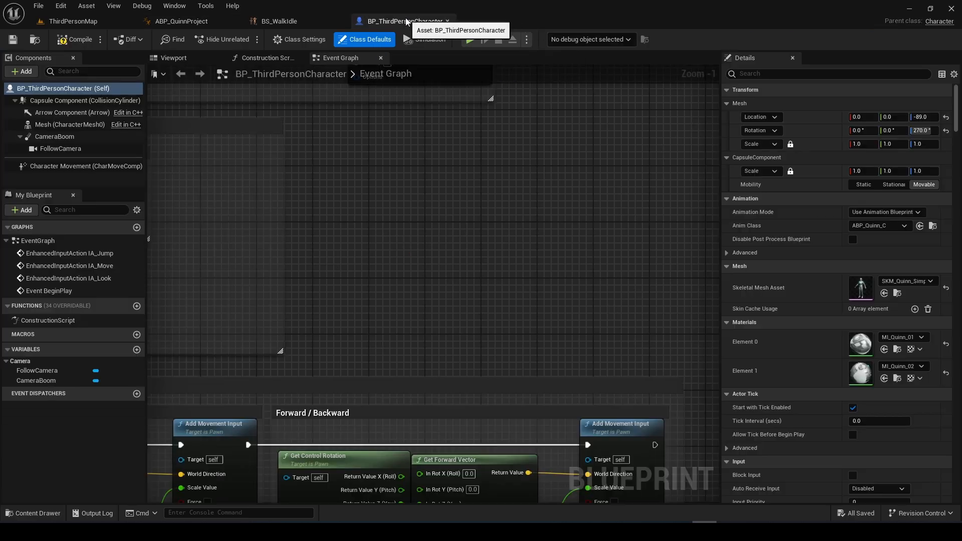
Set the Mesh Anim Class to ABP_QuinnProject and play-test Quinn in ThirdPersonMap.
{"action": "left_click", "coordinate": [69, 125]}
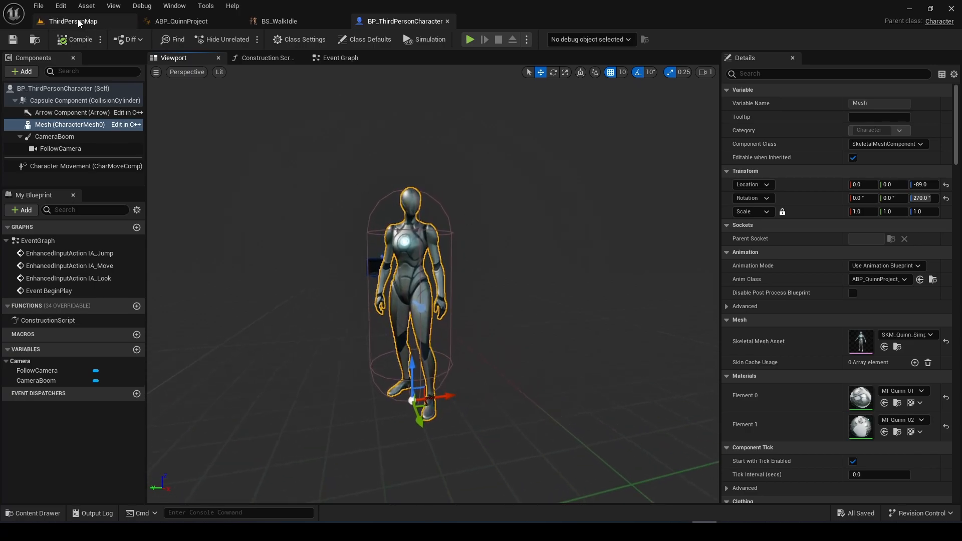
{"action": "left_click", "coordinate": [469, 38]}
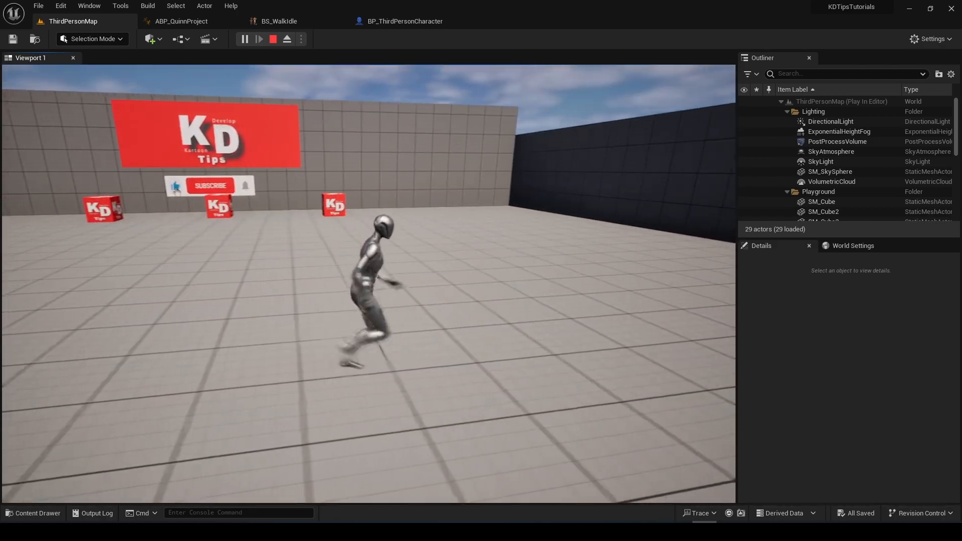
{"action": "left_click", "coordinate": [181, 21]}
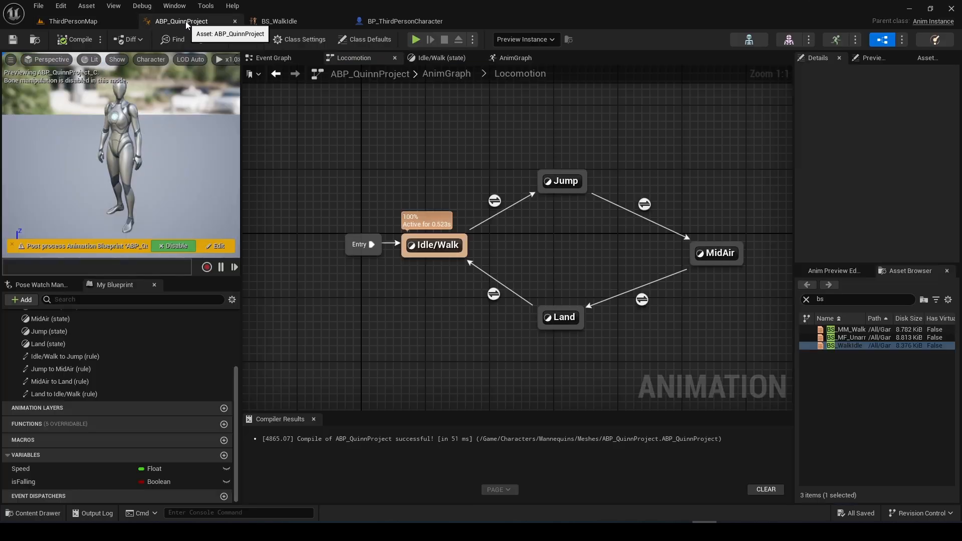
{"action": "left_click", "coordinate": [403, 21]}
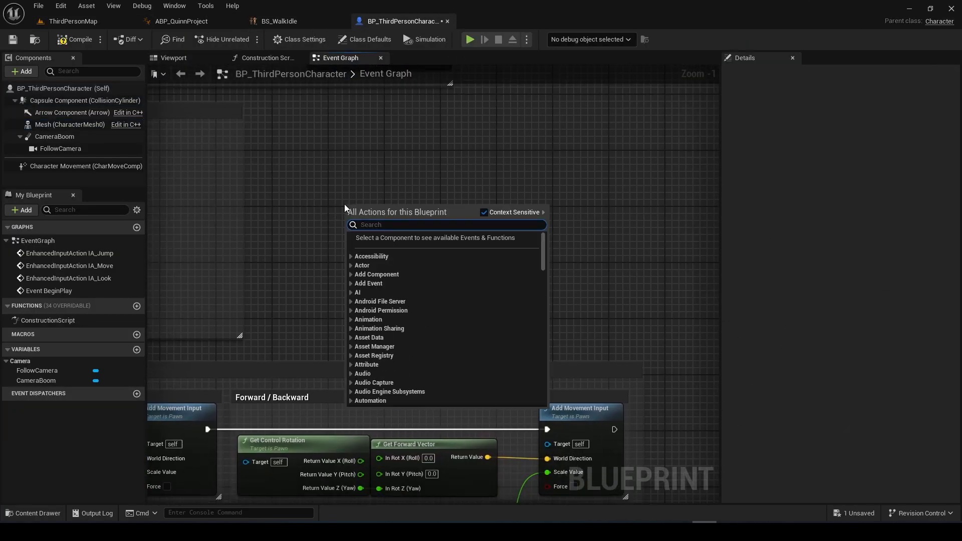
Add a Left Ctrl event setting Max Walk Speed 200 on press and 500 on release, then play-test.
{"action": "type", "text": "ctrl"}
{"action": "type", "text": "set max speed"}
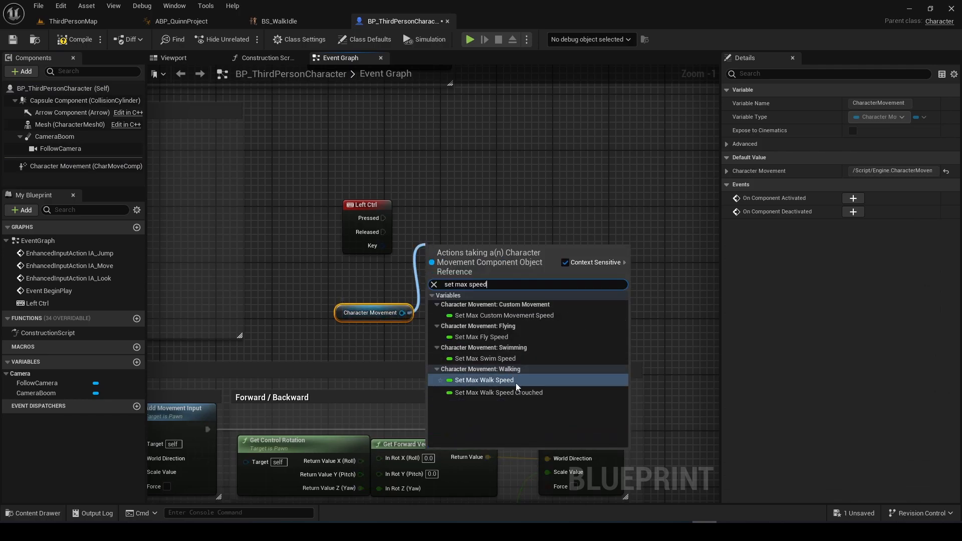
{"action": "left_click", "coordinate": [484, 380]}
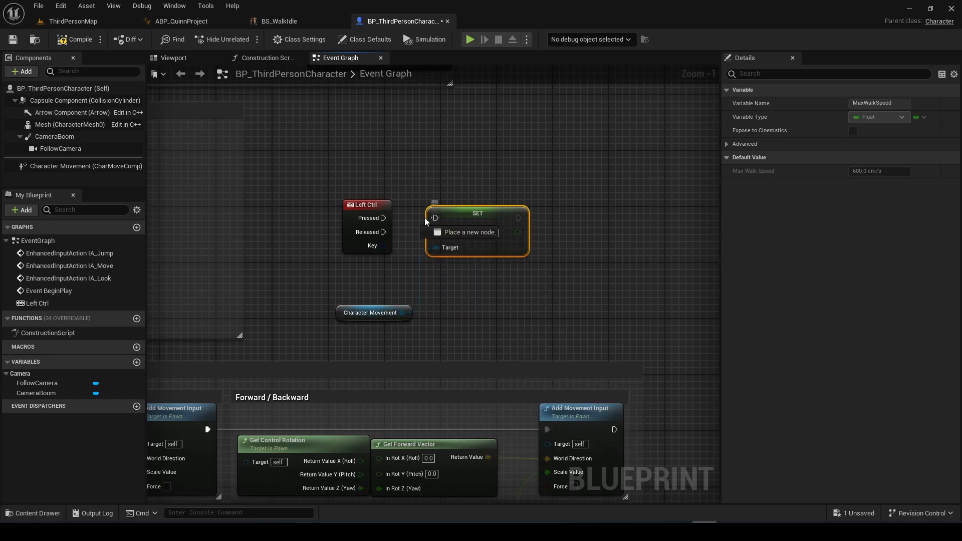
{"action": "left_click", "coordinate": [469, 232]}
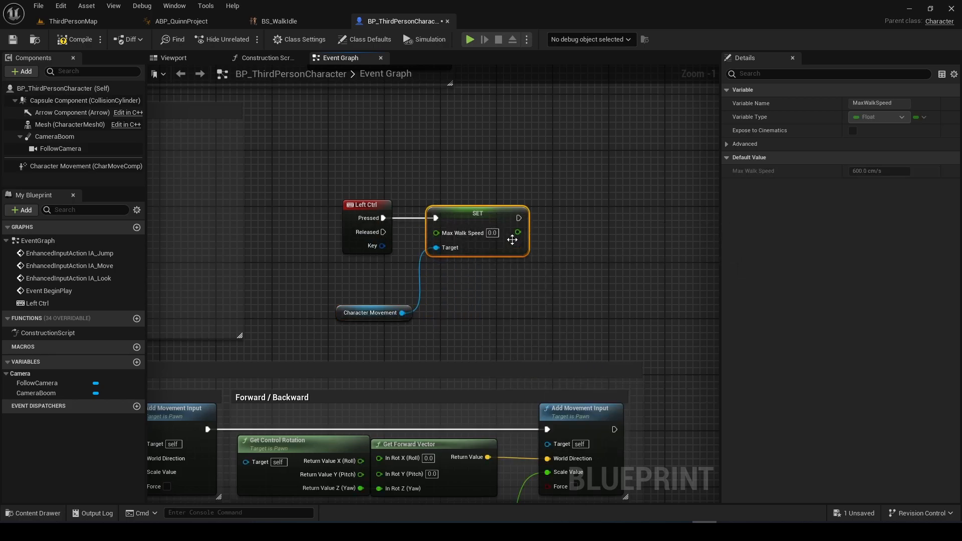
{"action": "type", "text": "200"}
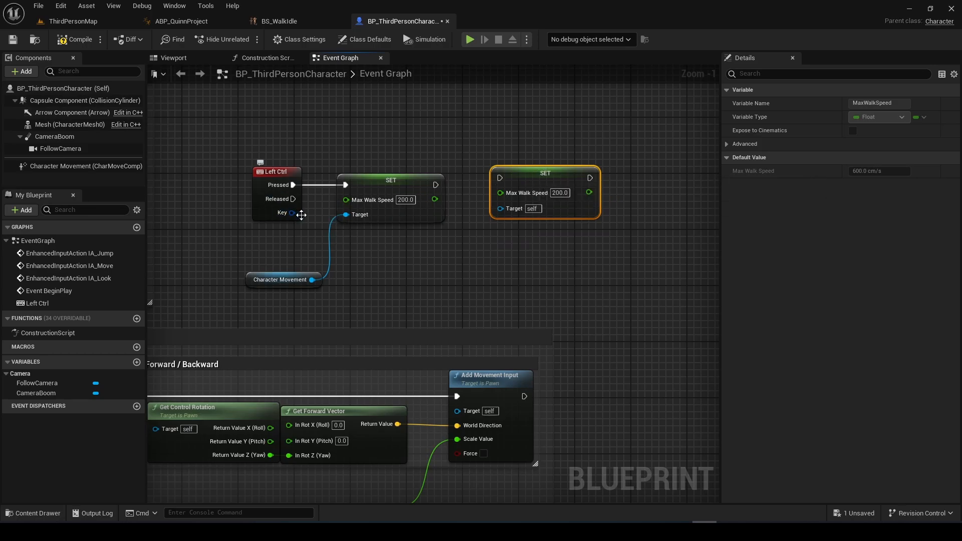
{"action": "left_click_drag", "start_coordinate": [282, 279], "coordinate": [459, 265]}
{"action": "type", "text": "500"}
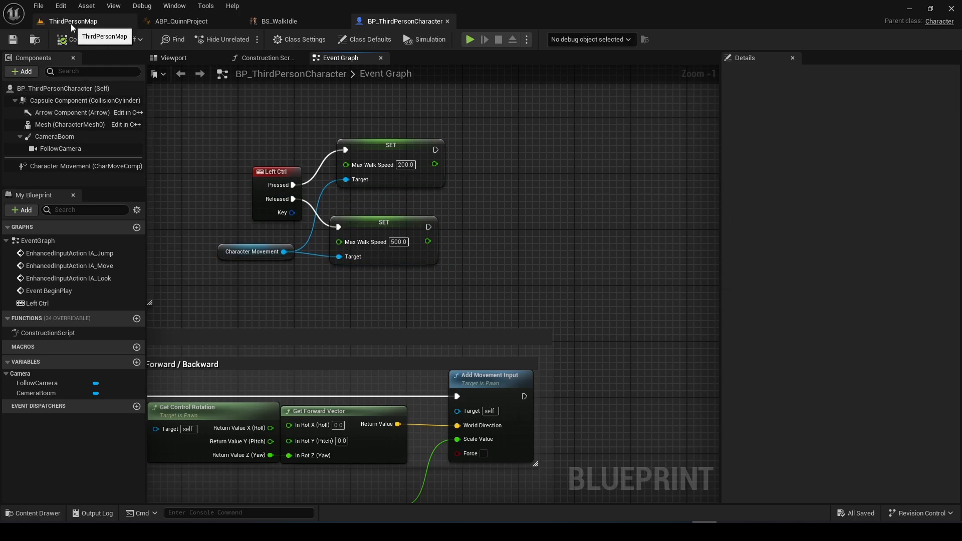
{"action": "left_click", "coordinate": [470, 39]}
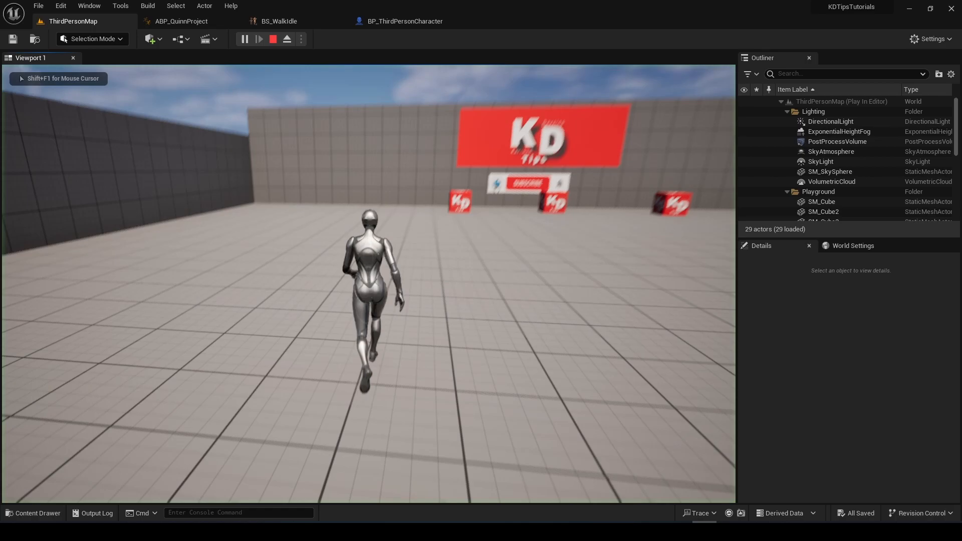